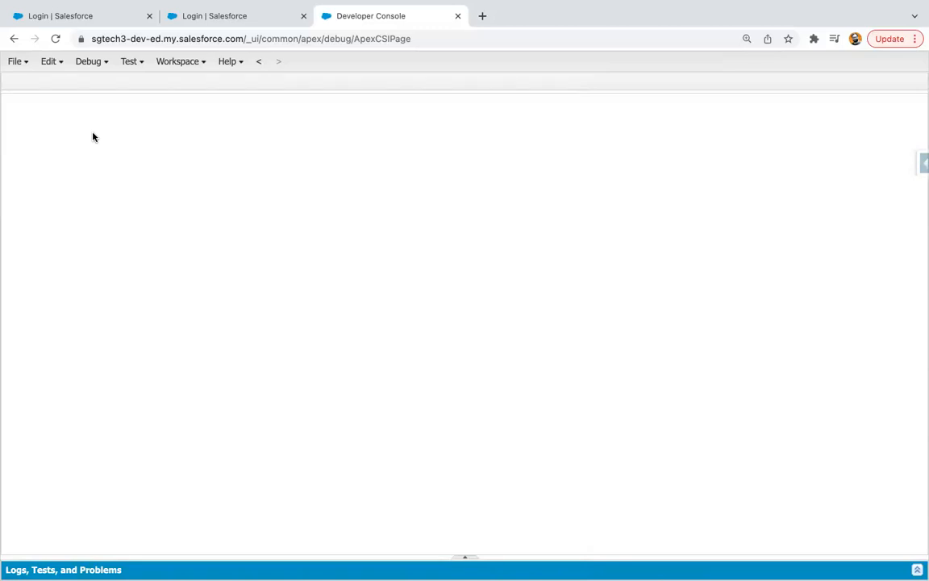
Create a new Visualforce page named MyVFPage via File > New > Visualforce Page
click(13, 61)
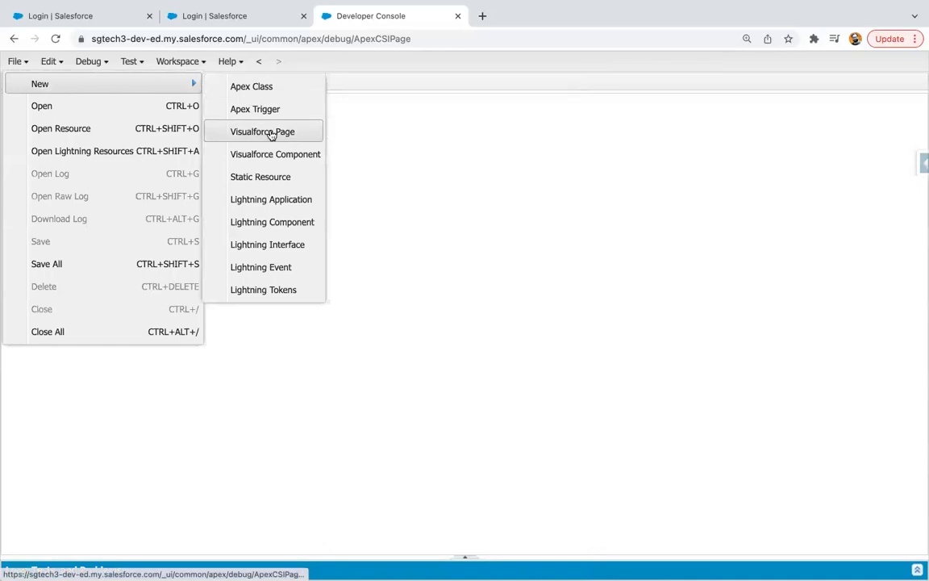
click(261, 132)
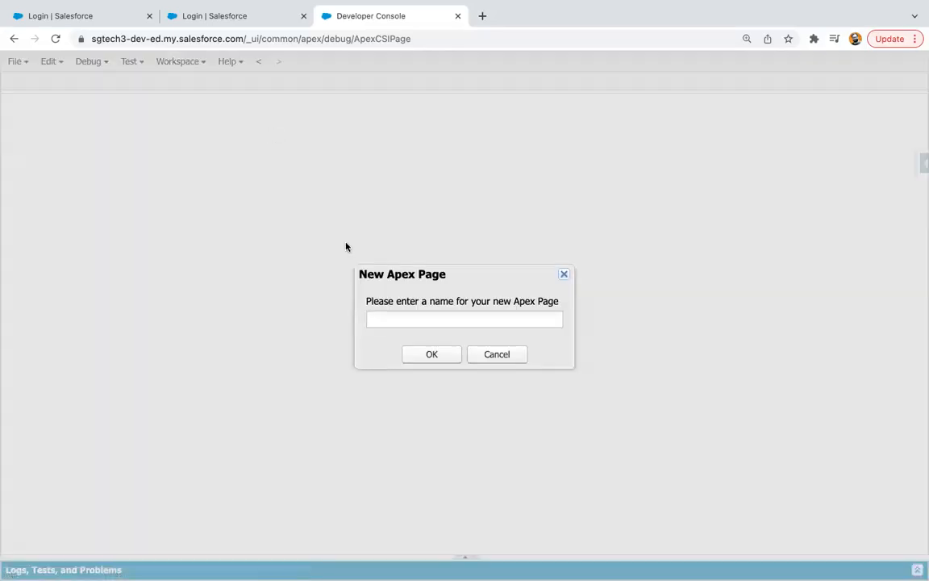
text(VfPa)
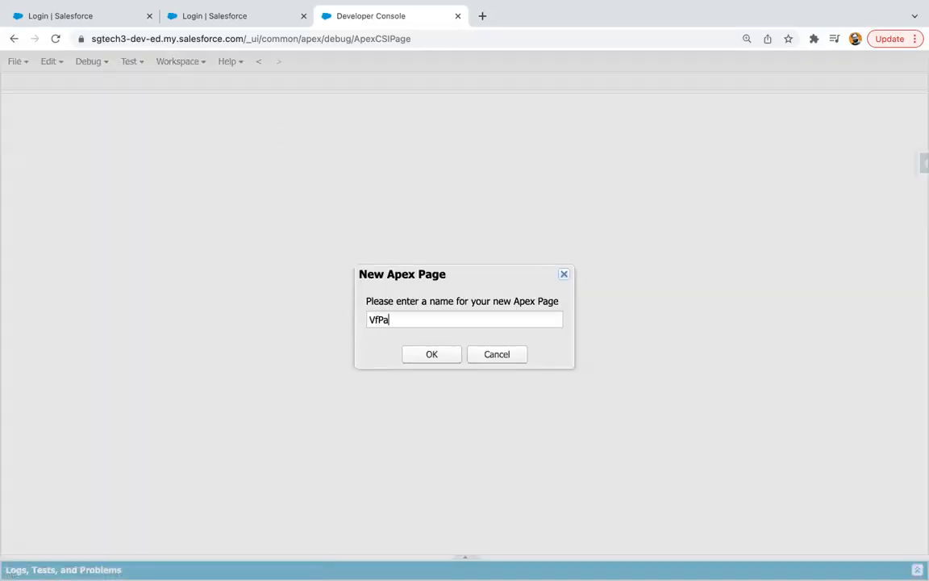
text(MNy)
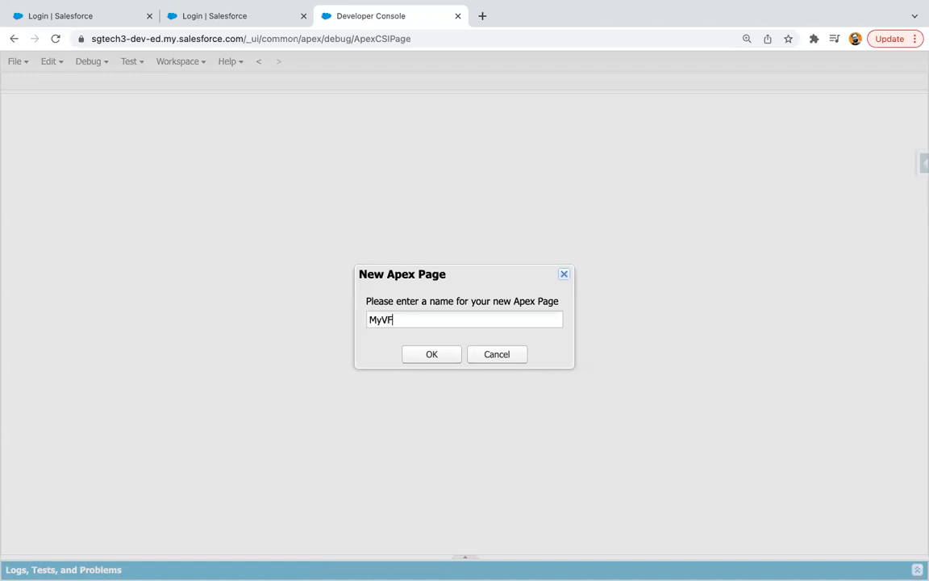
text(Page)
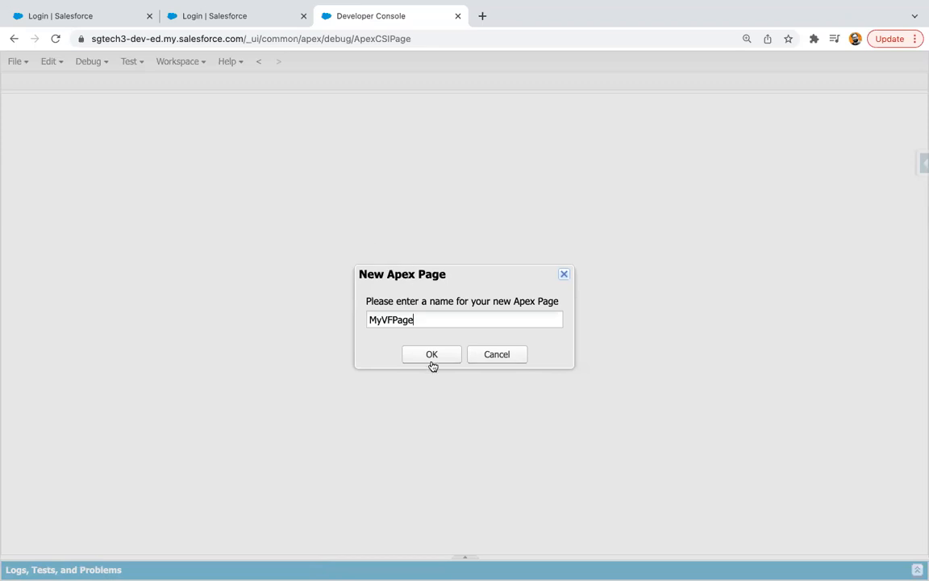
click(433, 355)
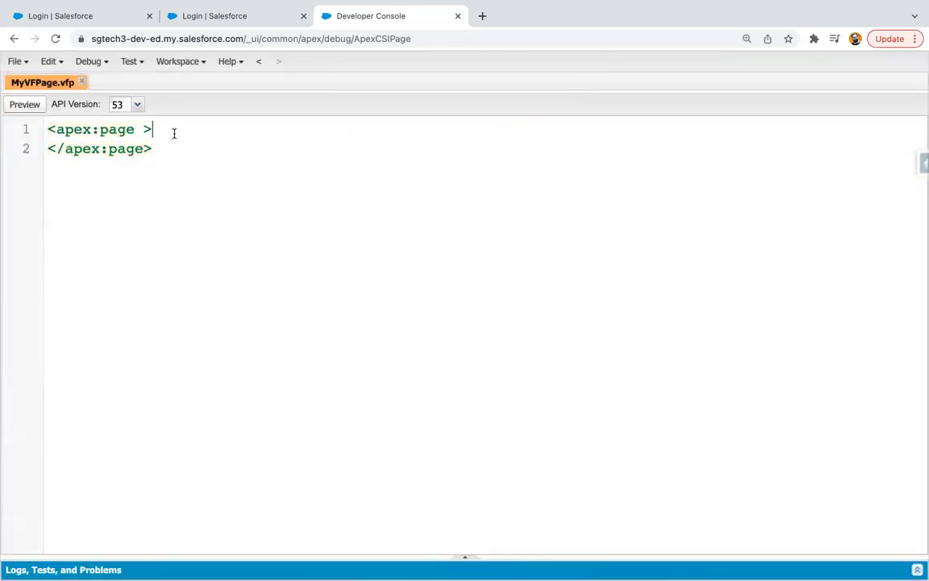
Add an h1 reading 'Heading inside VF Page' inside apex:page
key(enter)
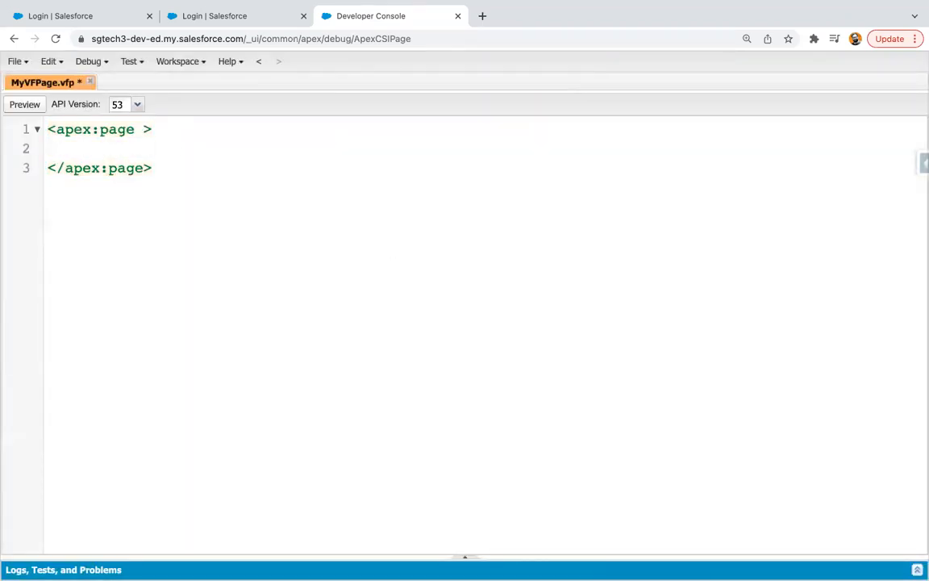
text(<h1>)
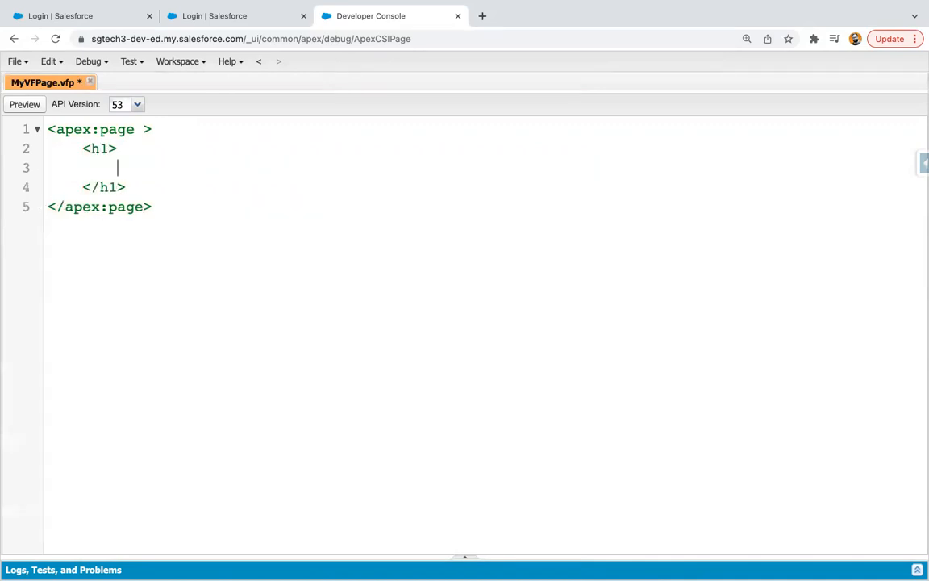
text(My)
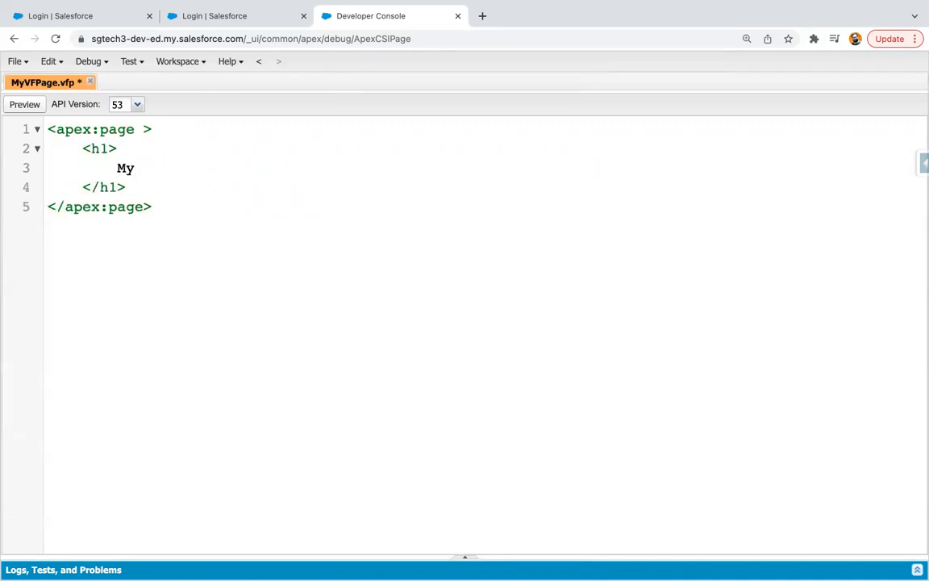
text(H)
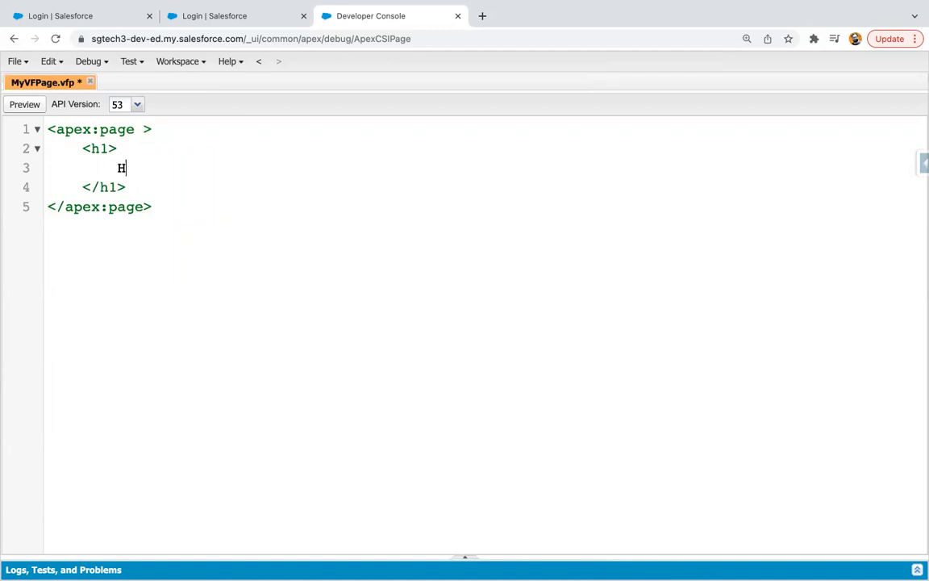
text(eading in)
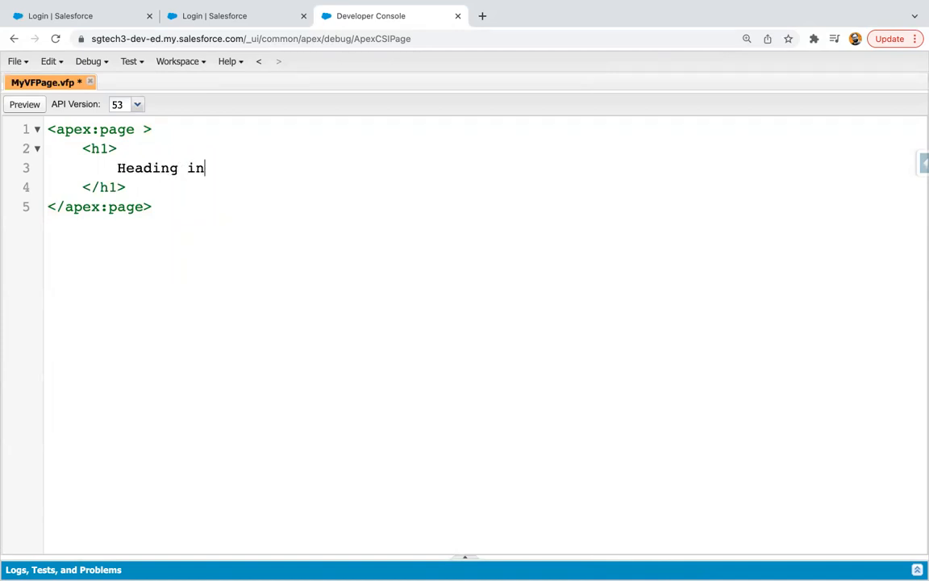
text(side VF Page)
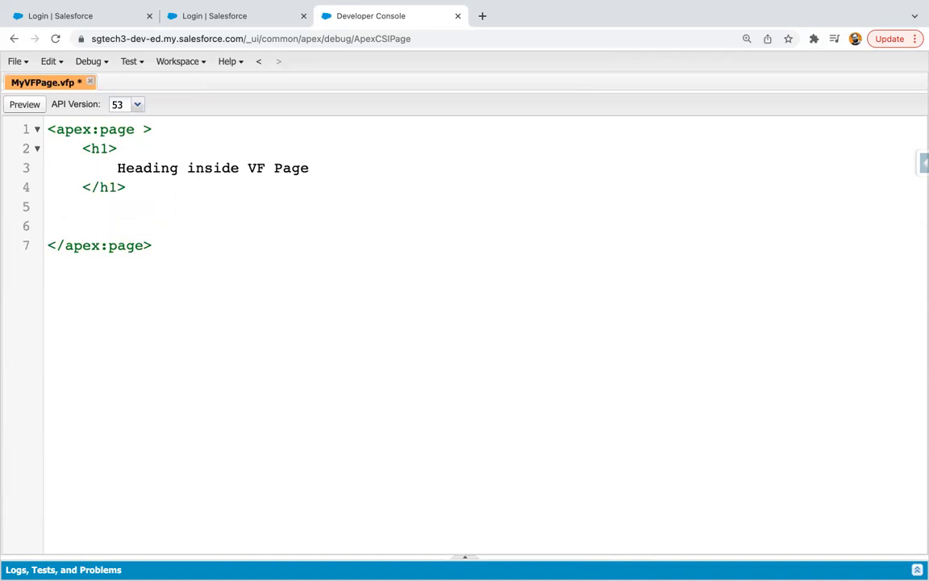
Add a paragraph reading 'Paragraph in VF Page' below the heading
text(<p>)
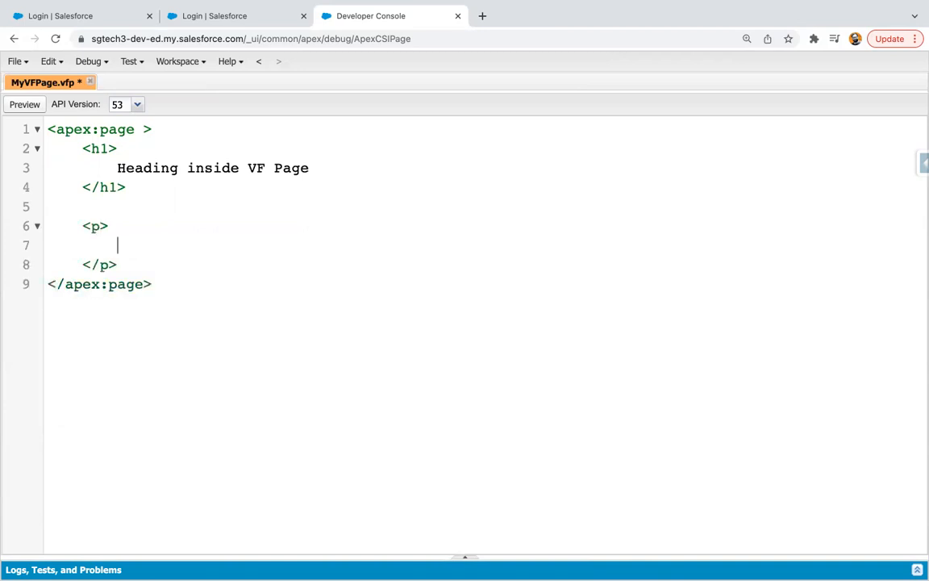
text(Paragraph)
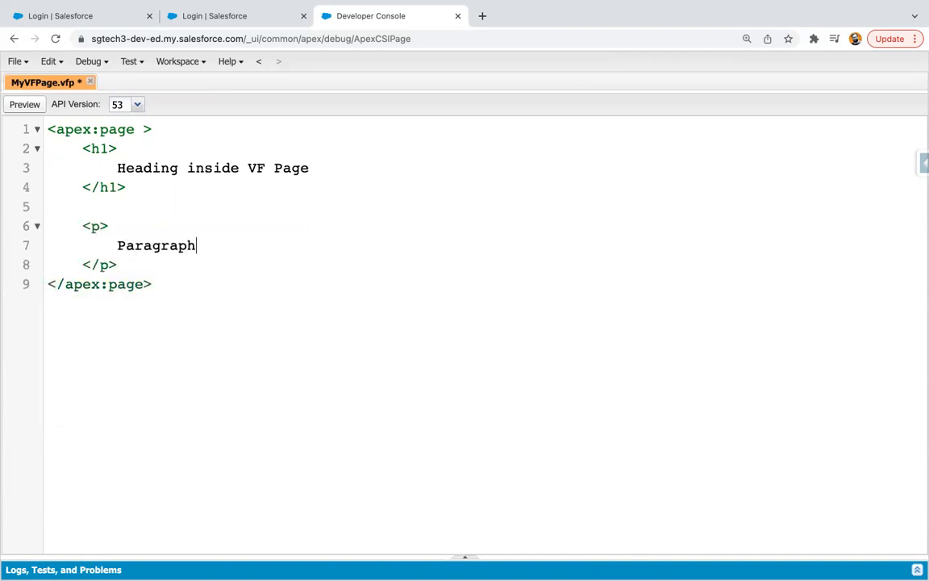
text(in VF Page)
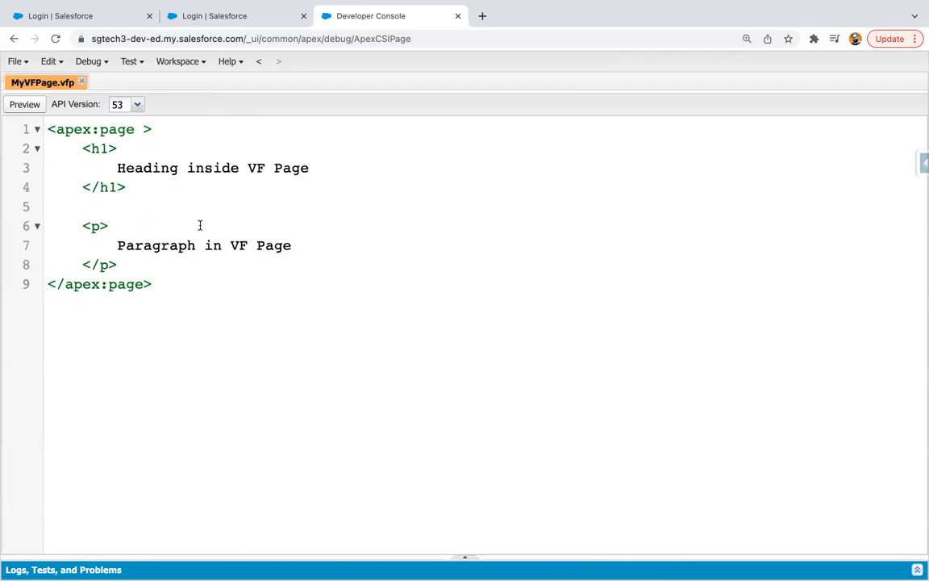
mouse_move(175, 179)
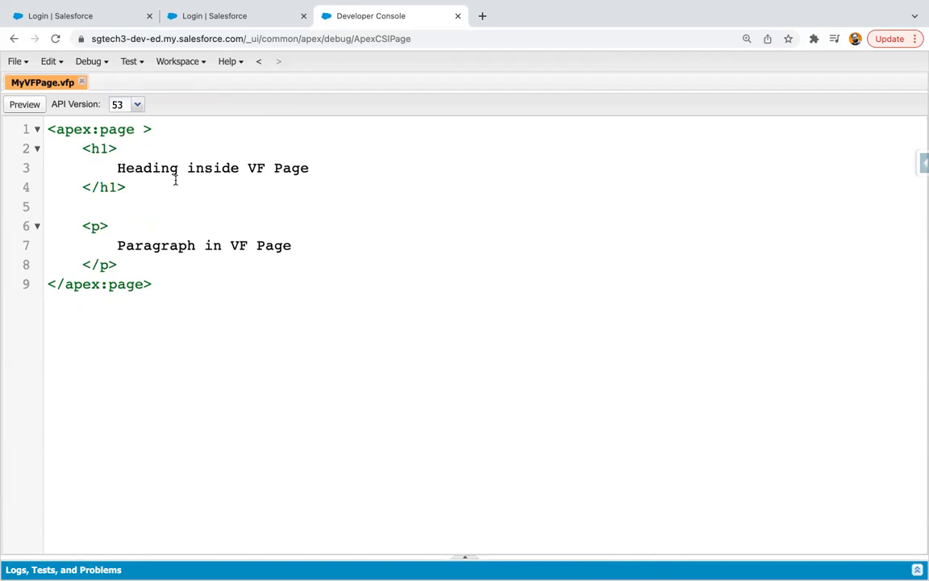
Preview MyVFPage in a new browser tab
click(110, 226)
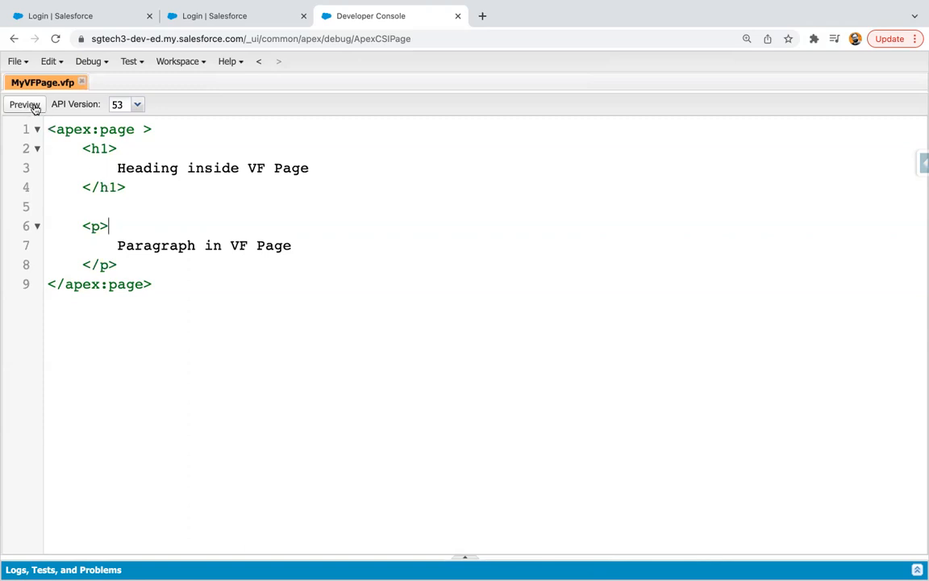
click(24, 104)
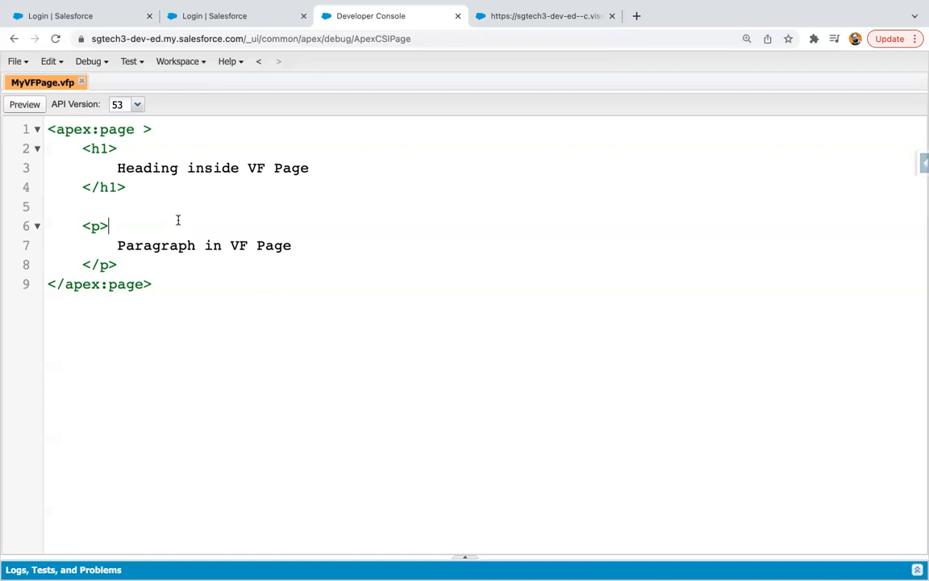
mouse_move(524, 100)
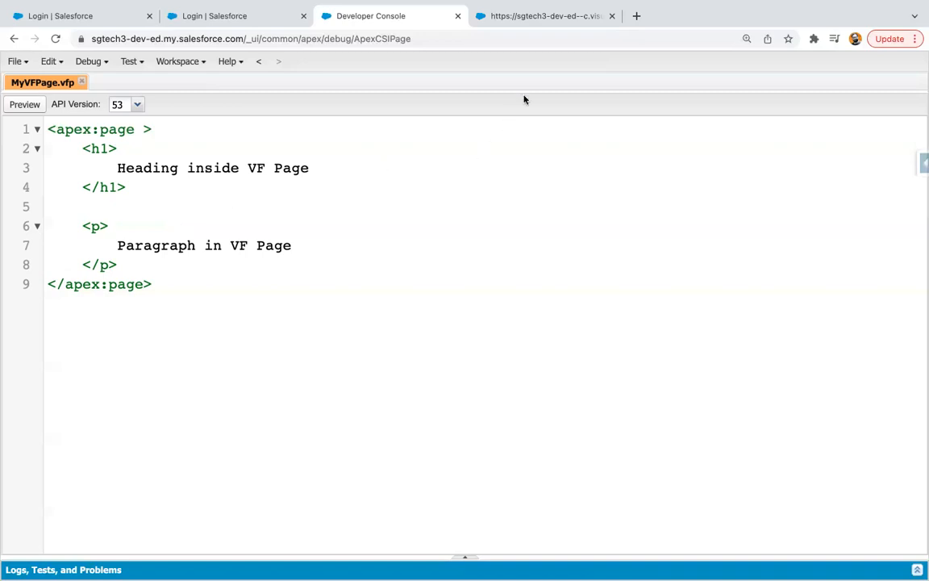
Create a new Lightning component bundle named UseVFPage and submit it
click(14, 62)
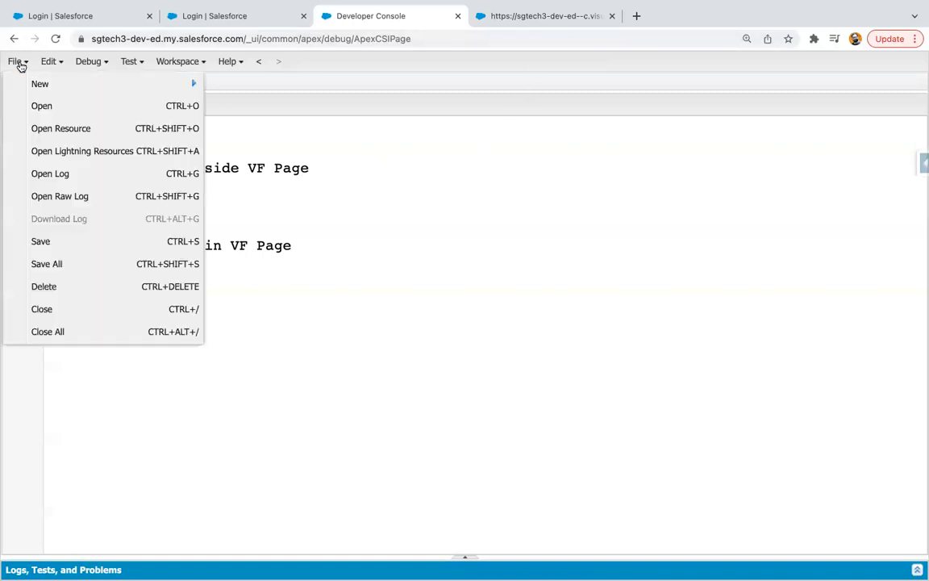
mouse_move(39, 84)
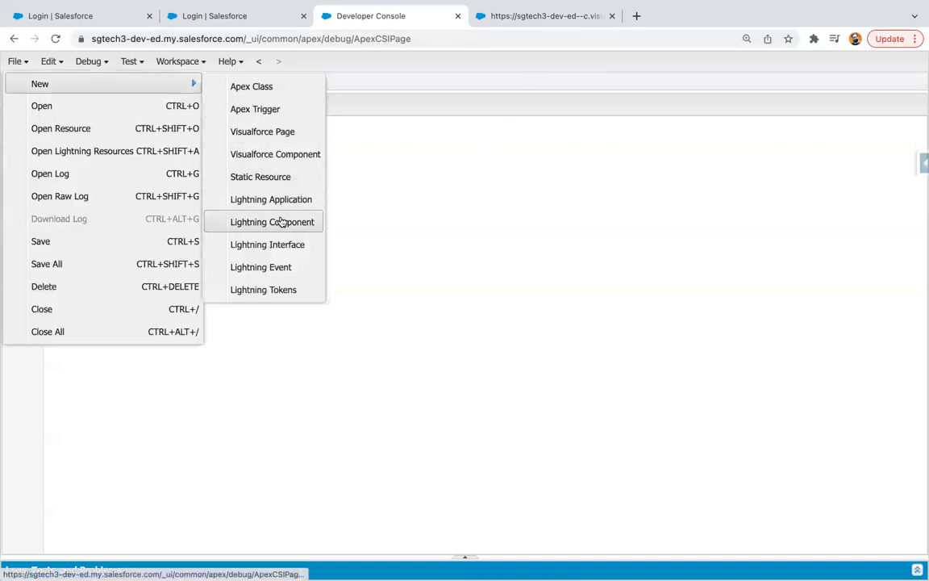
click(271, 223)
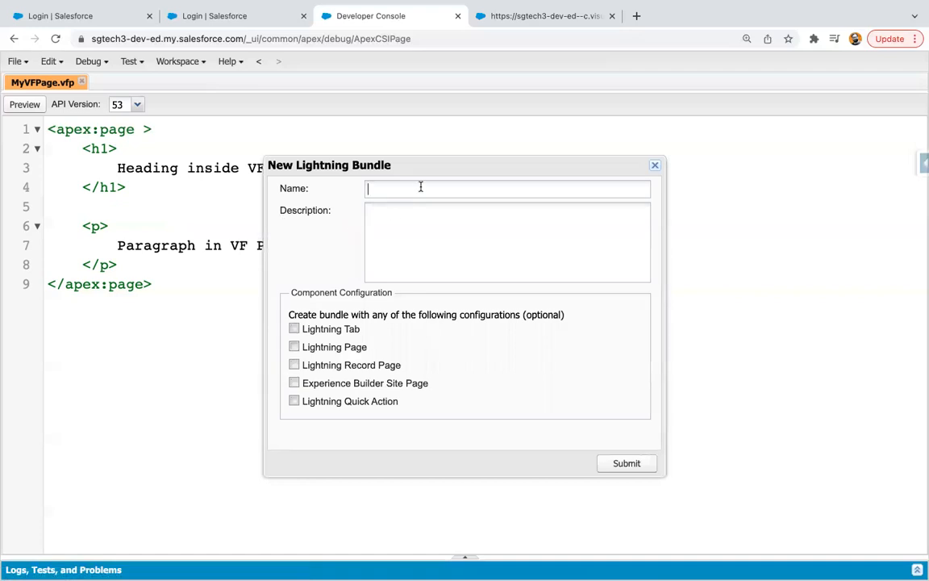
text(UseVfp)
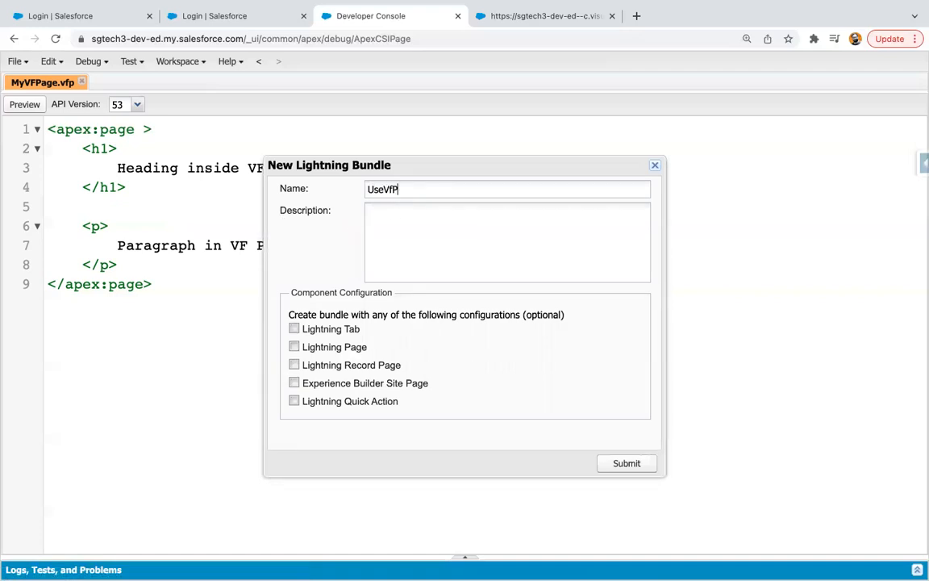
key(backspace)
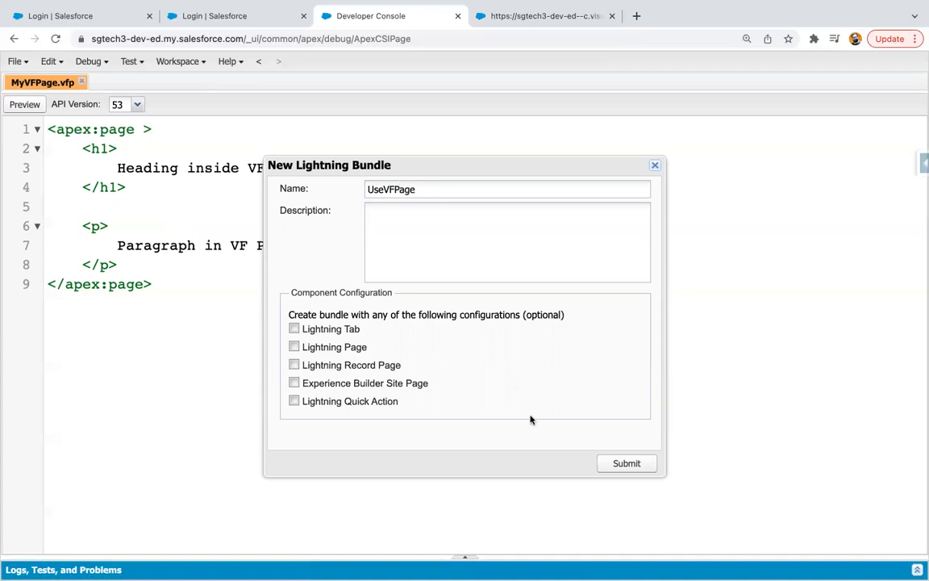
mouse_move(626, 463)
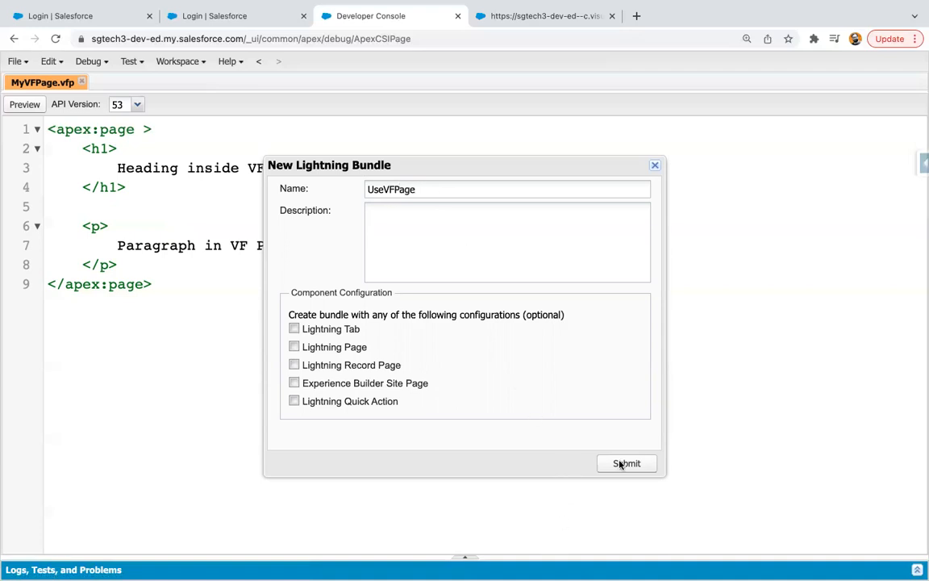
click(626, 463)
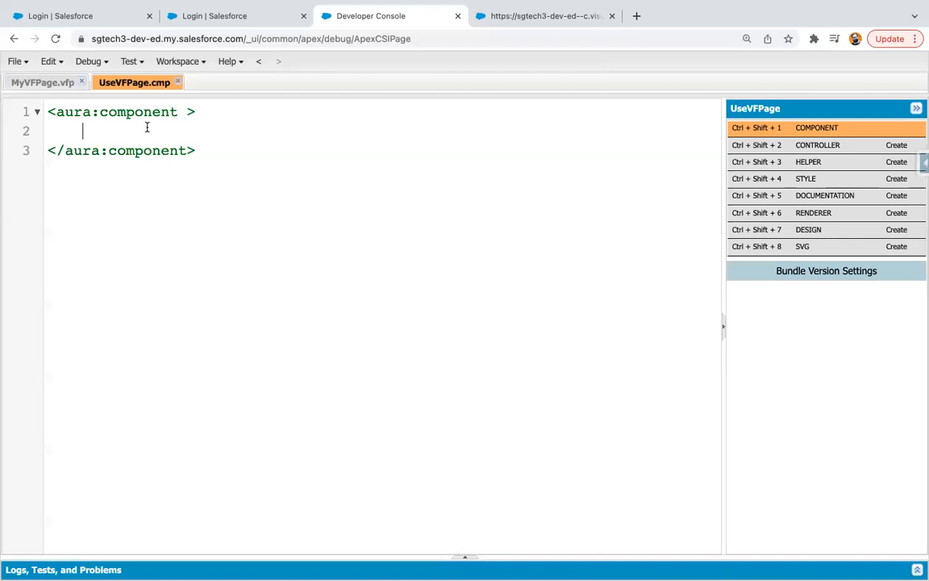
Declare an aura:attribute named vfHost of type String with an empty default
key(enter)
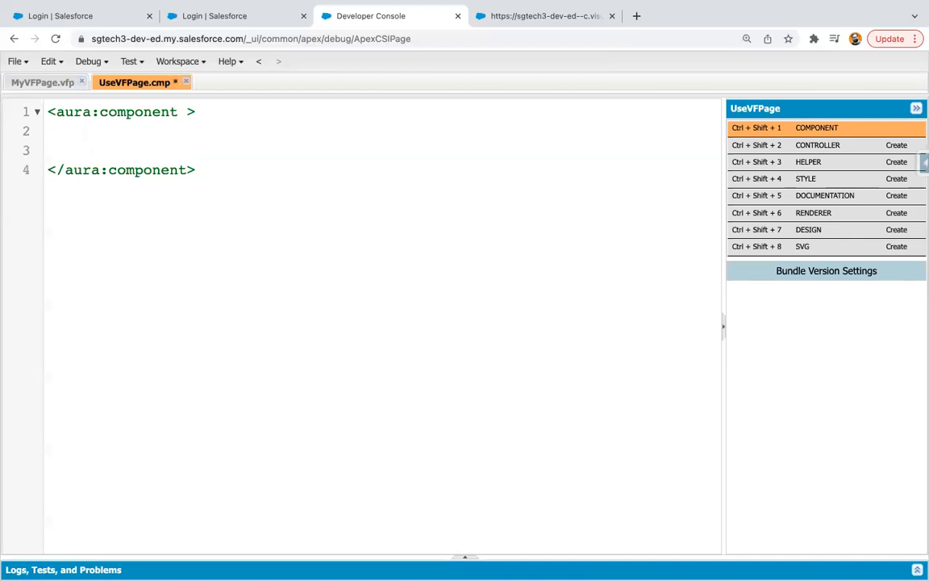
click(82, 150)
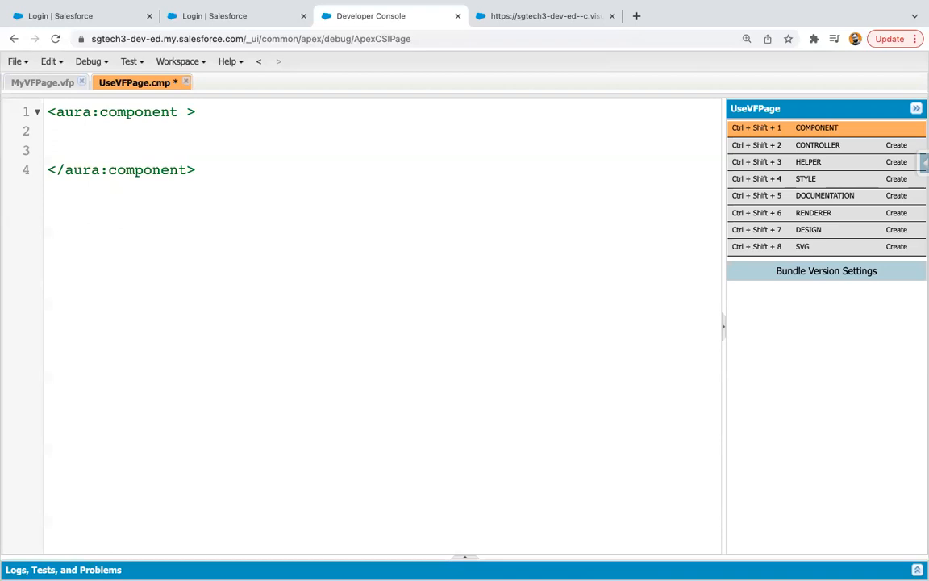
text(<u)
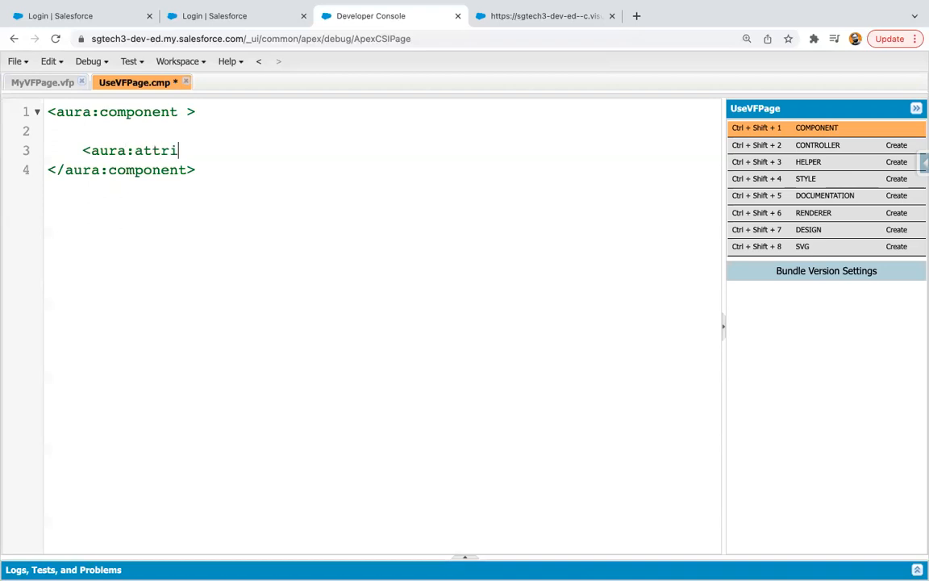
text(bute name)
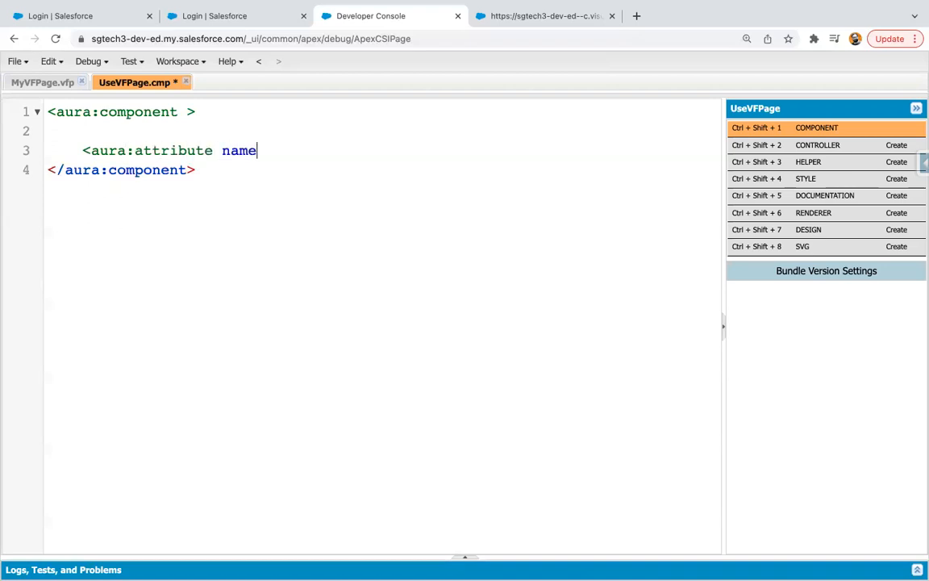
text(="vf)
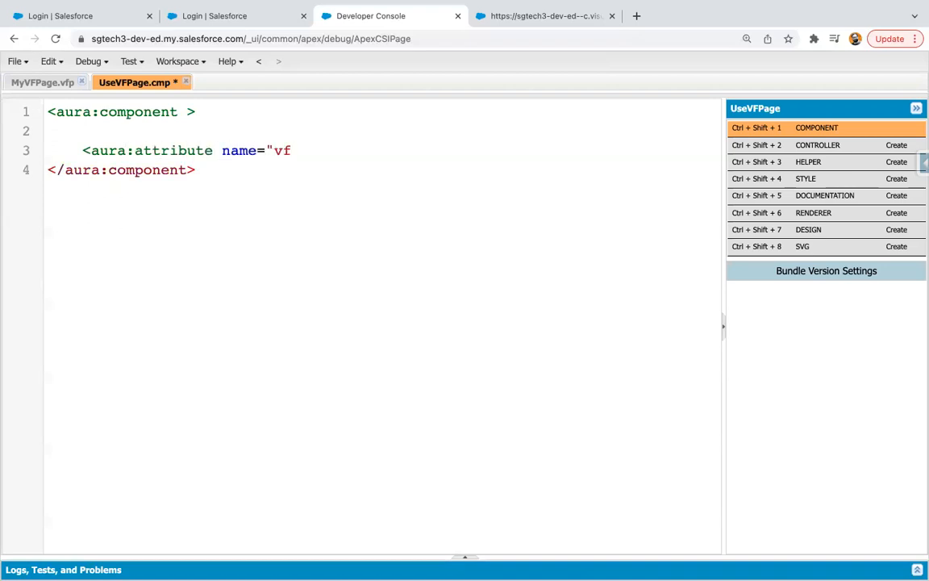
text(Host")
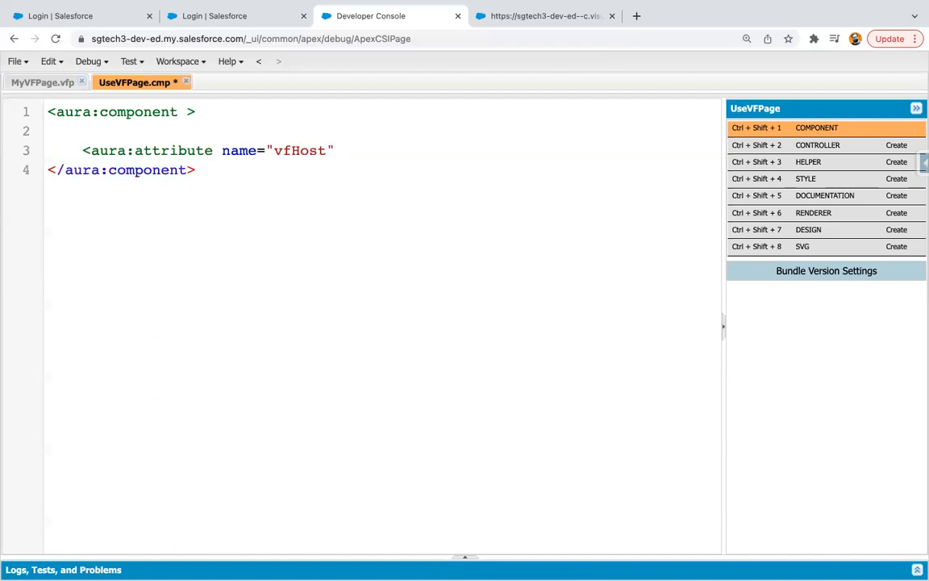
text(type="String)
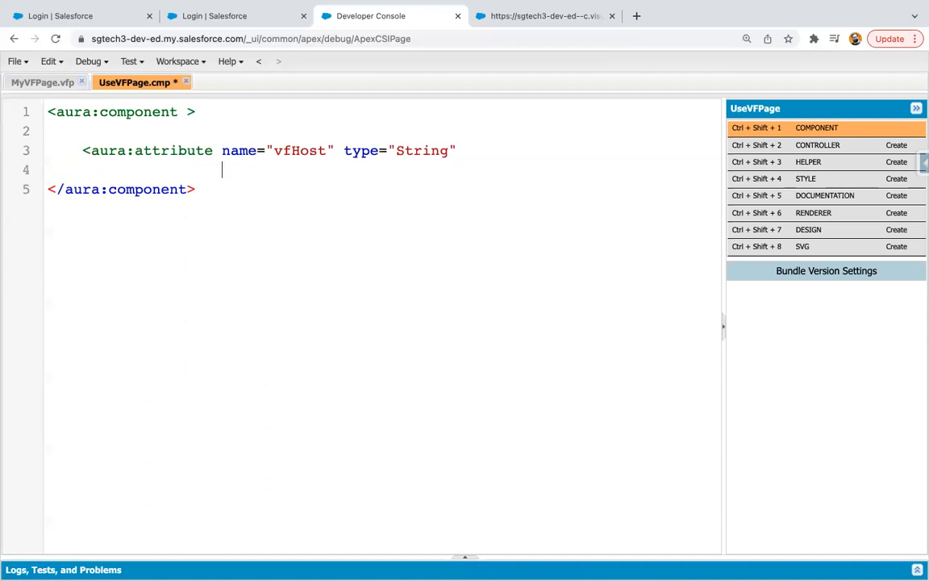
text(default)
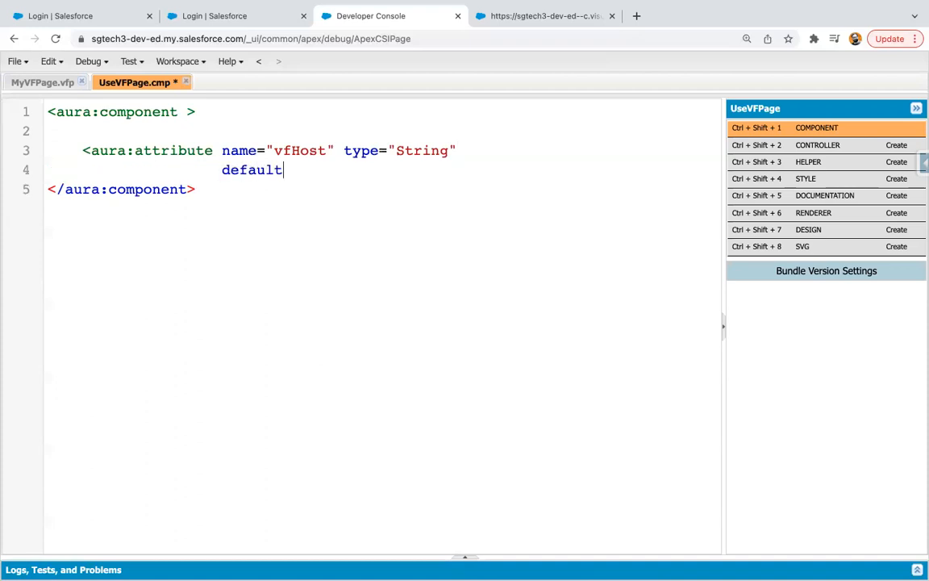
text(="" />)
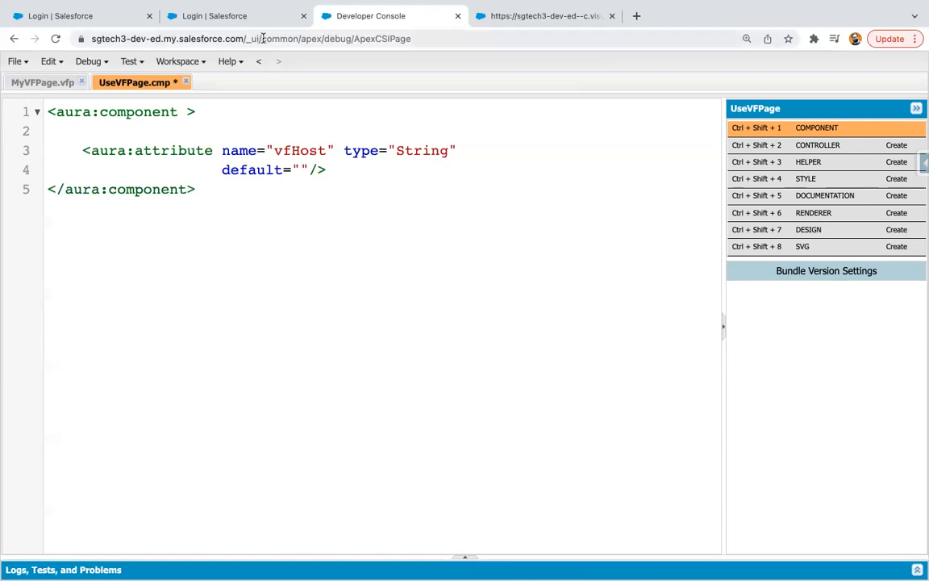
Fill the vfHost default with sgtech3-dev-ed--c.visualforce.com
click(300, 170)
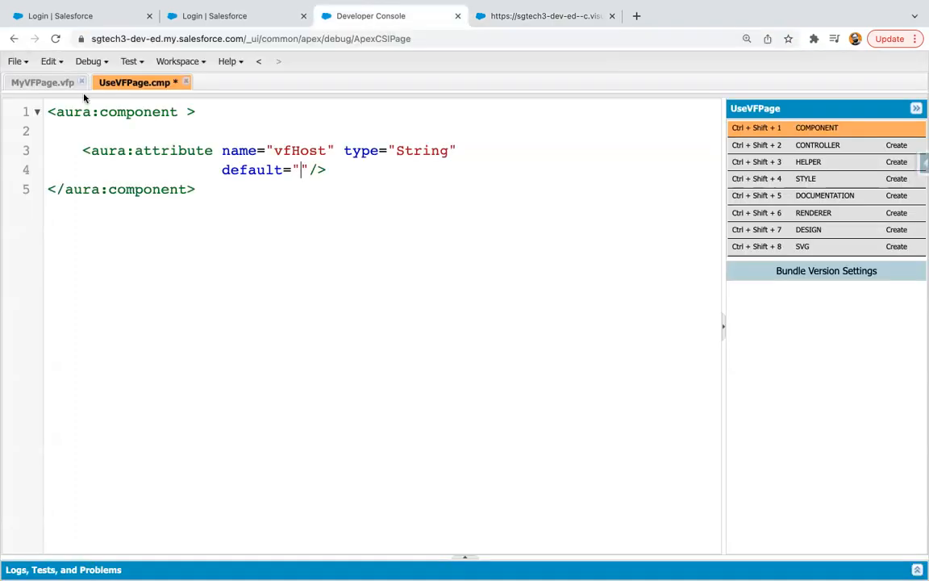
click(42, 81)
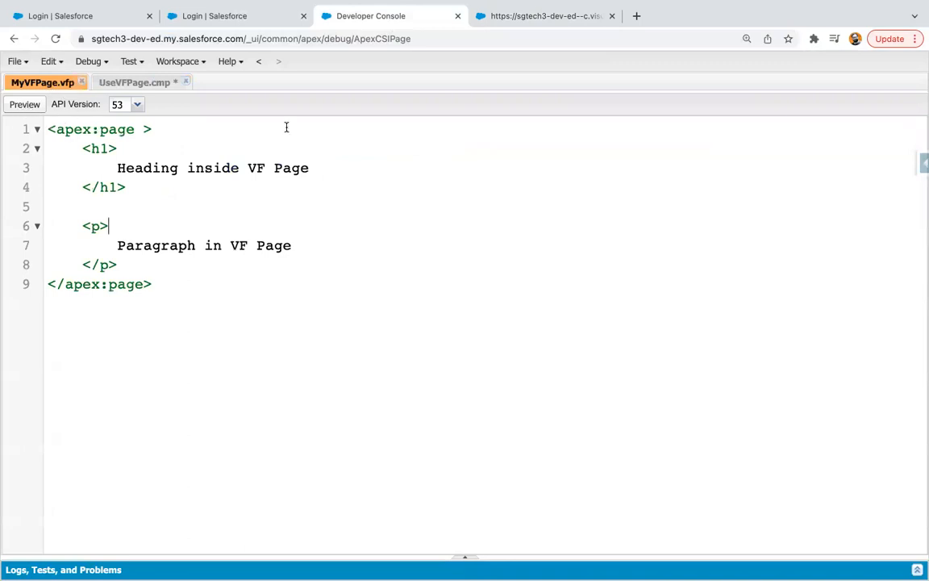
click(133, 83)
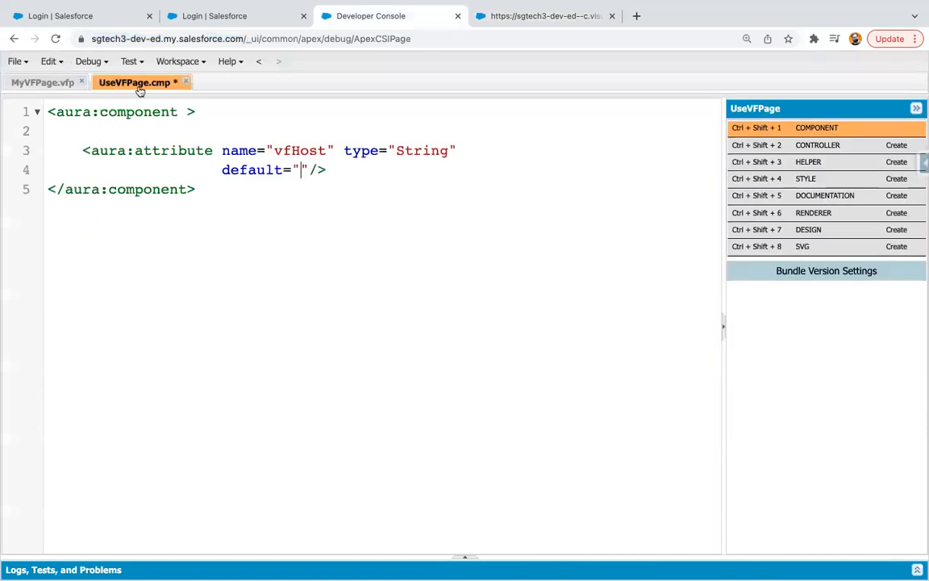
text(sgtech3-dev-ed--c.visualforce.com)
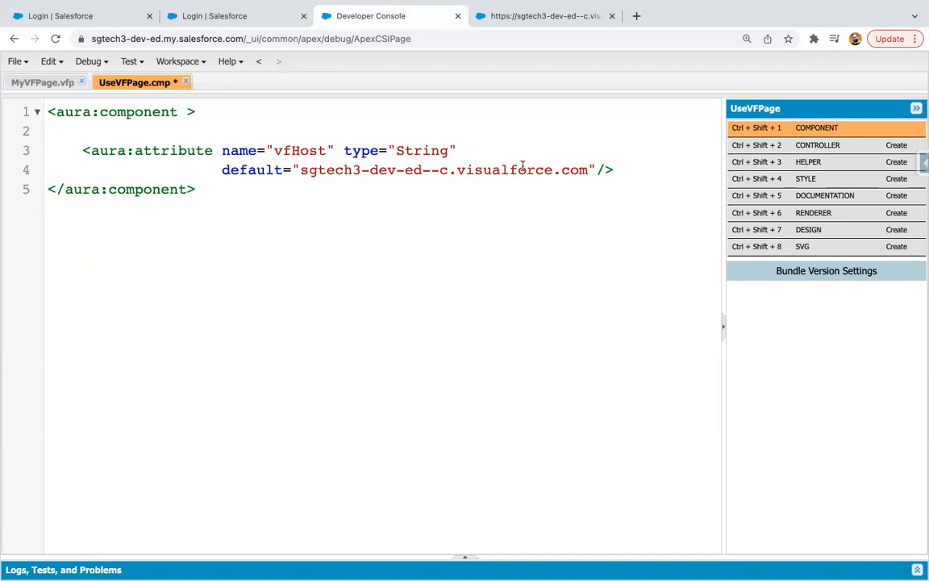
key(enter)
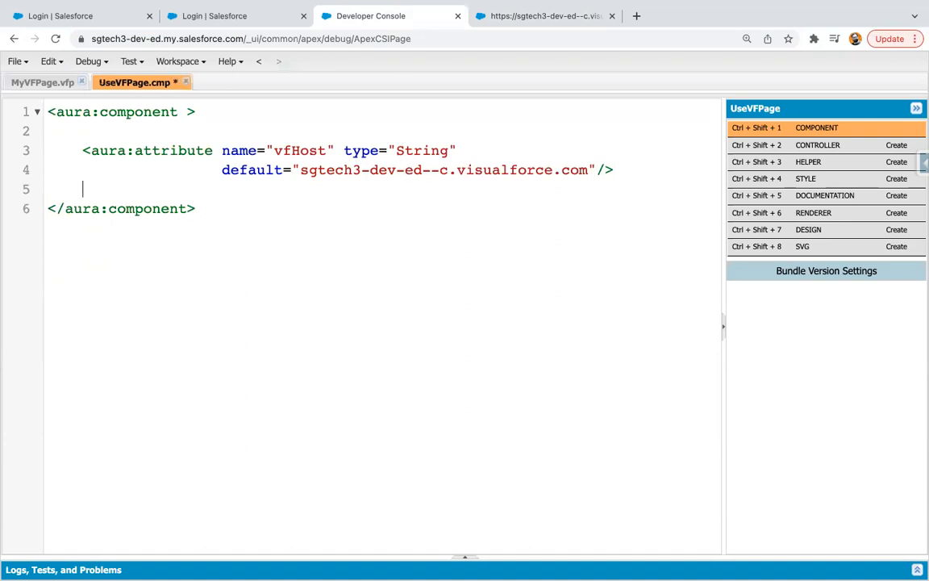
text(<iframe)
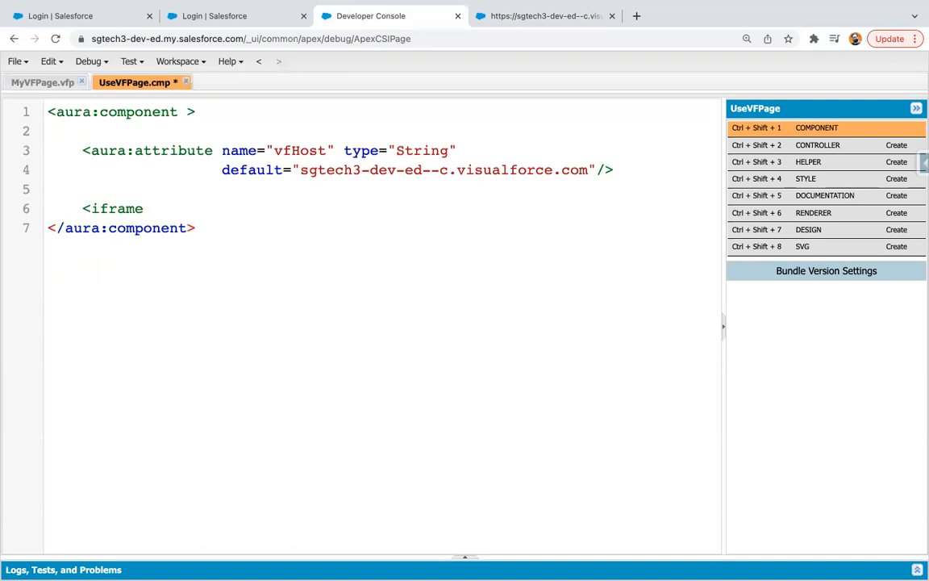
text(aura:id)
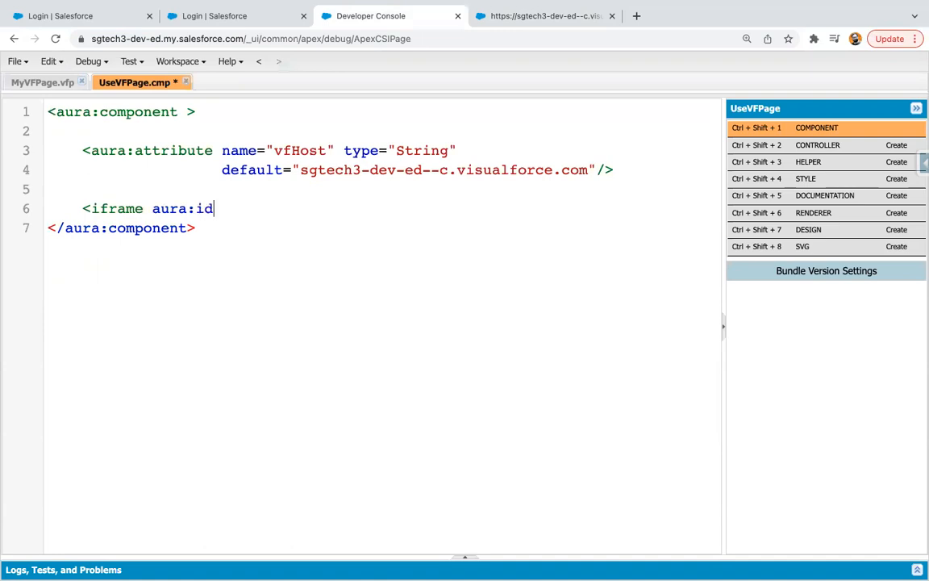
text(=")
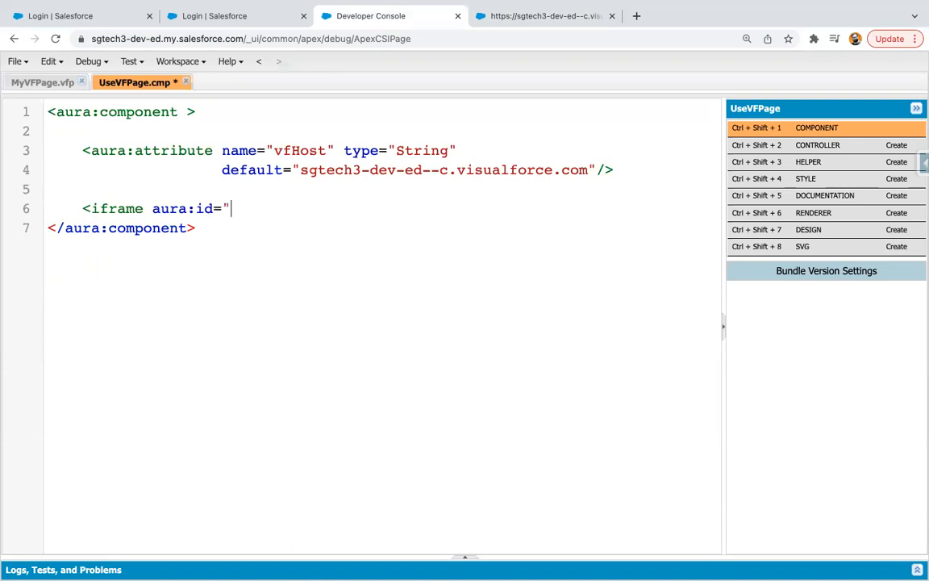
text(vfFrame)
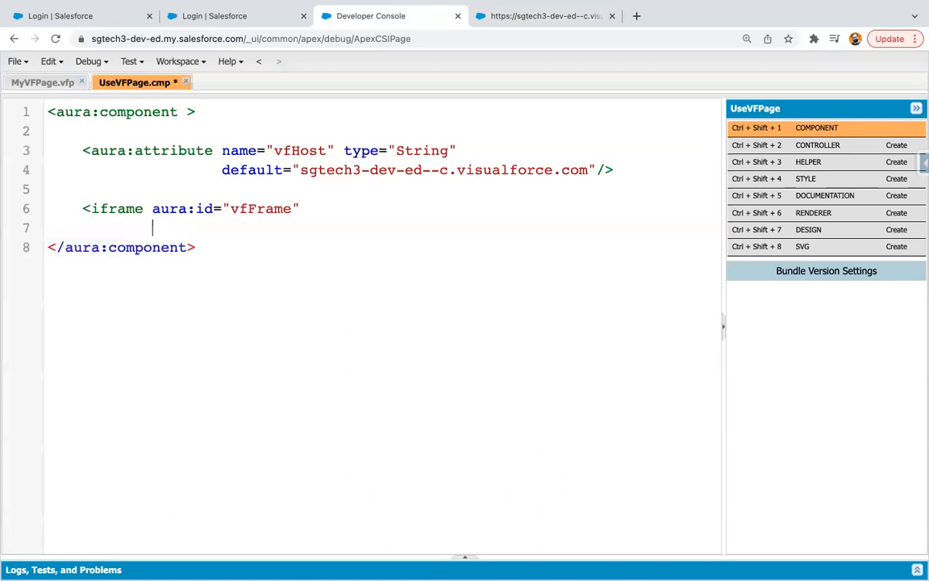
text(ssrc="{)
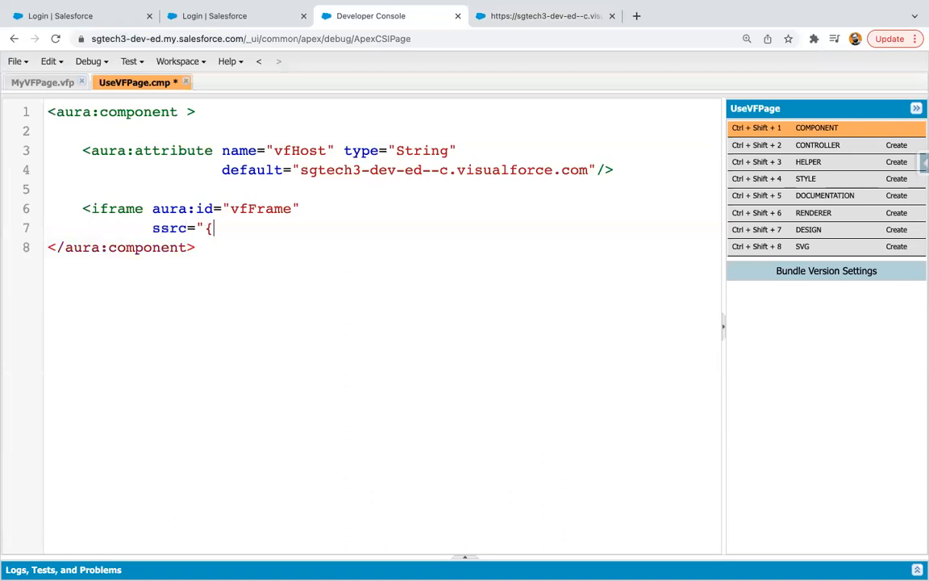
text(!')
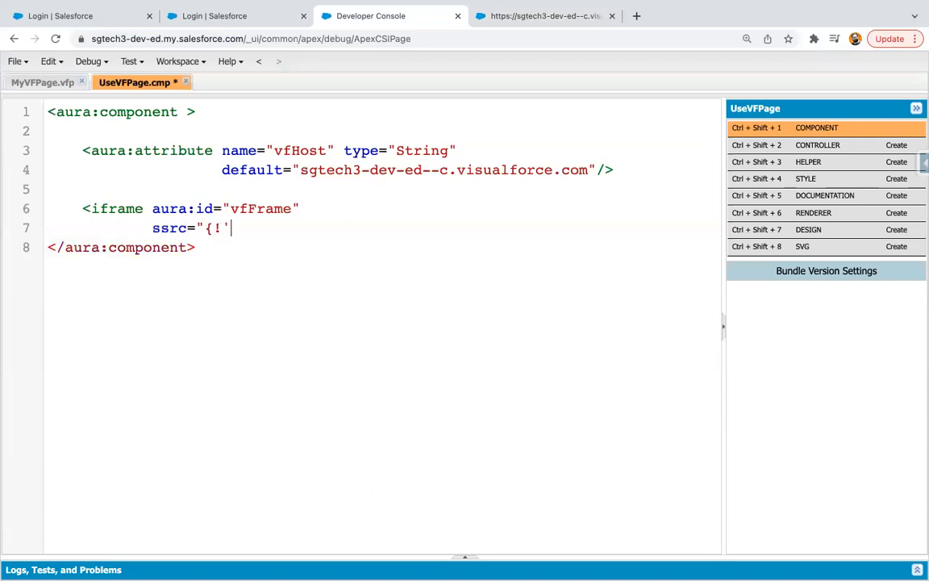
text(https)
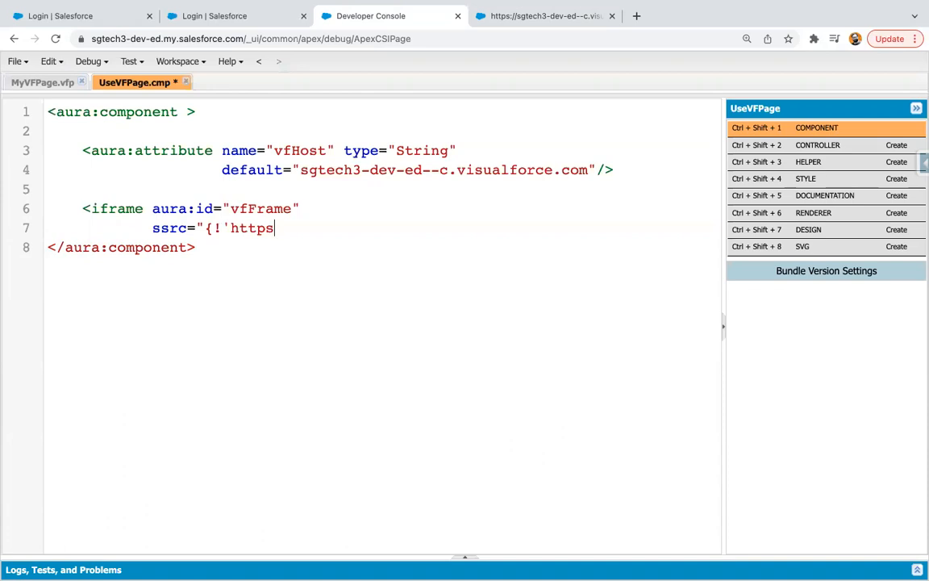
text(://' +)
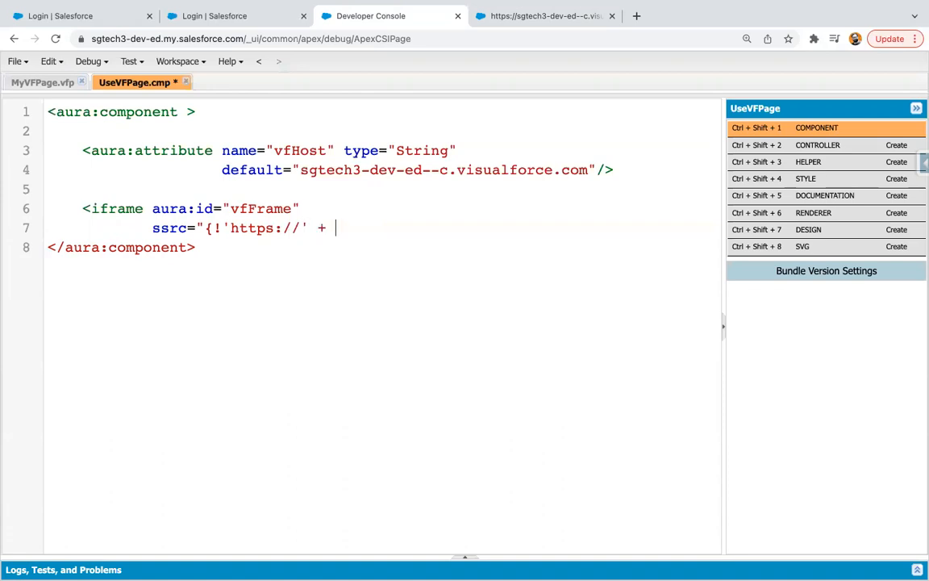
text(v.vfHo)
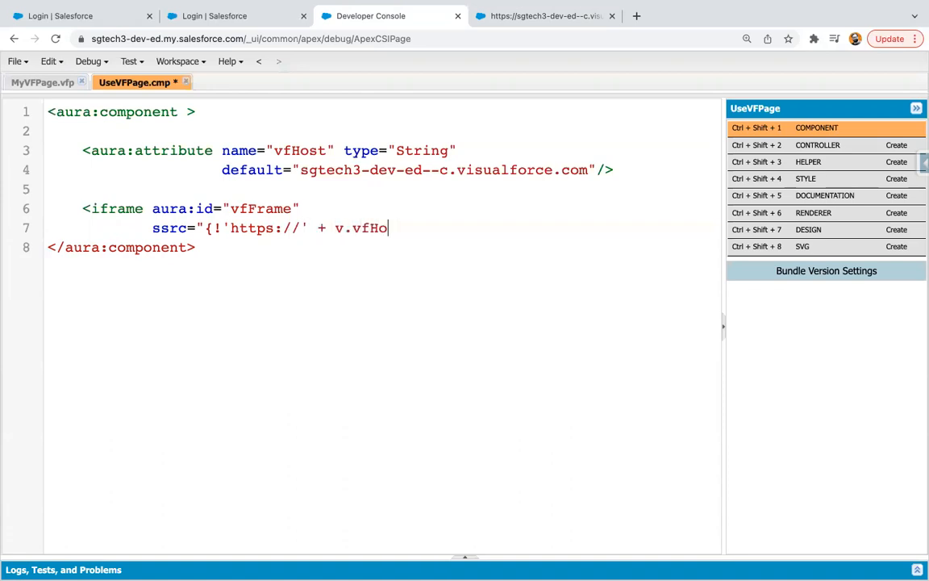
text(st +)
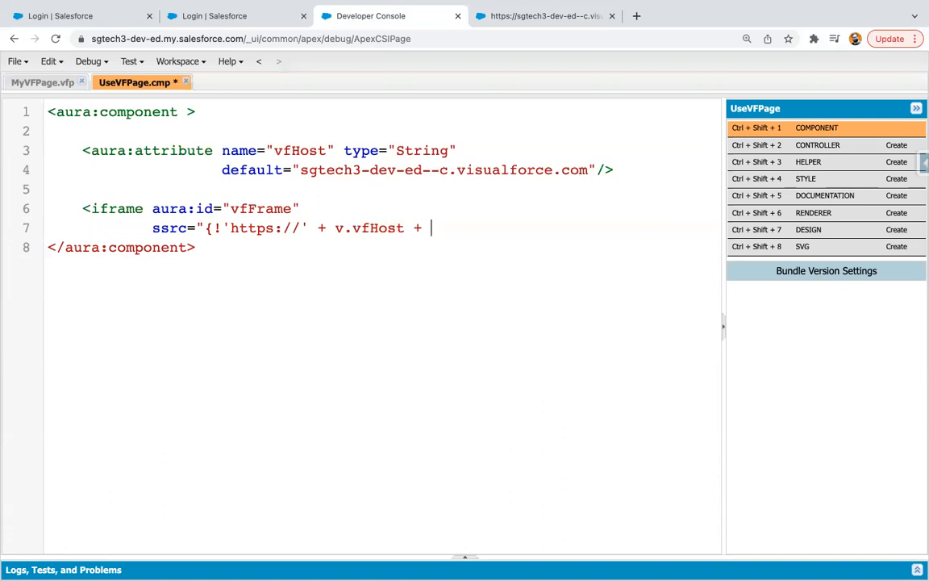
text('/)
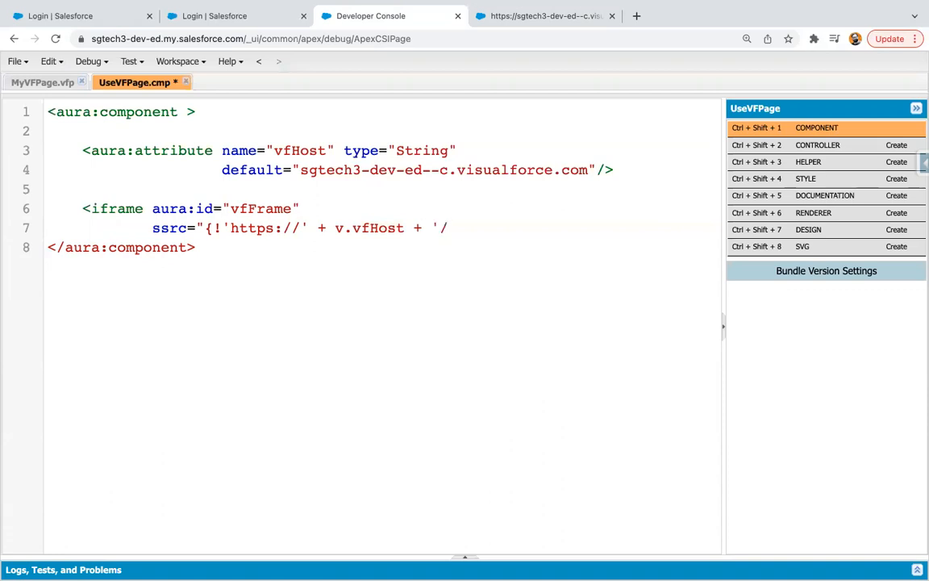
text(apex/)
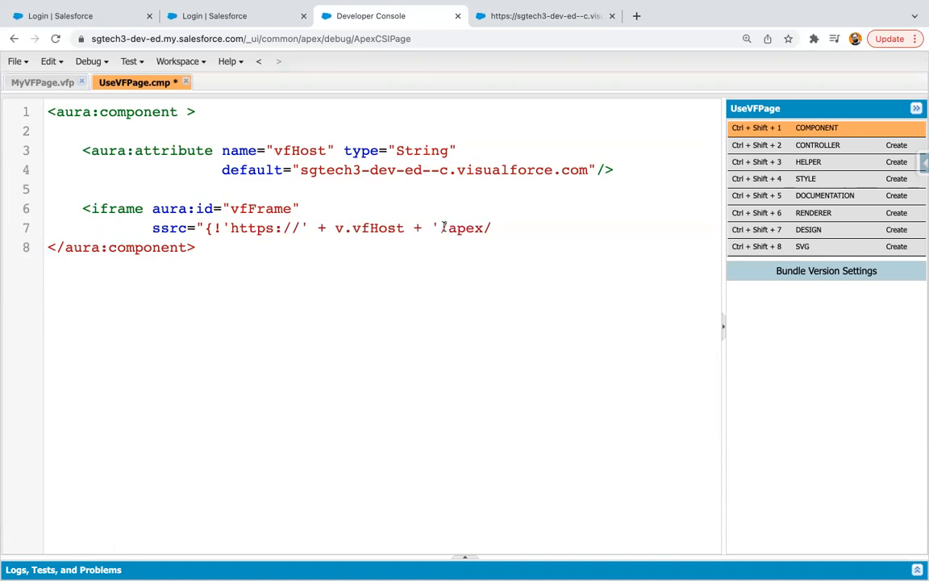
text(MyVFPage)
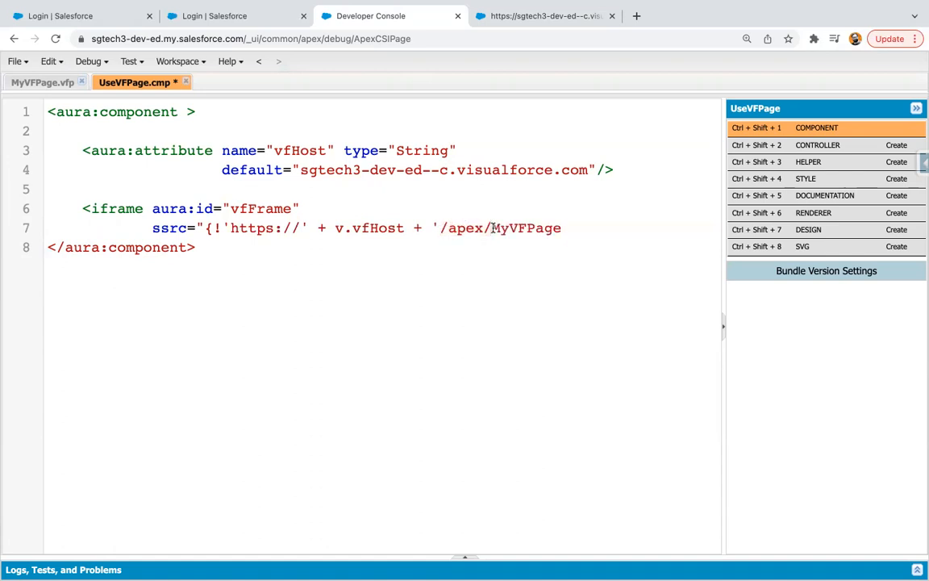
click(561, 228)
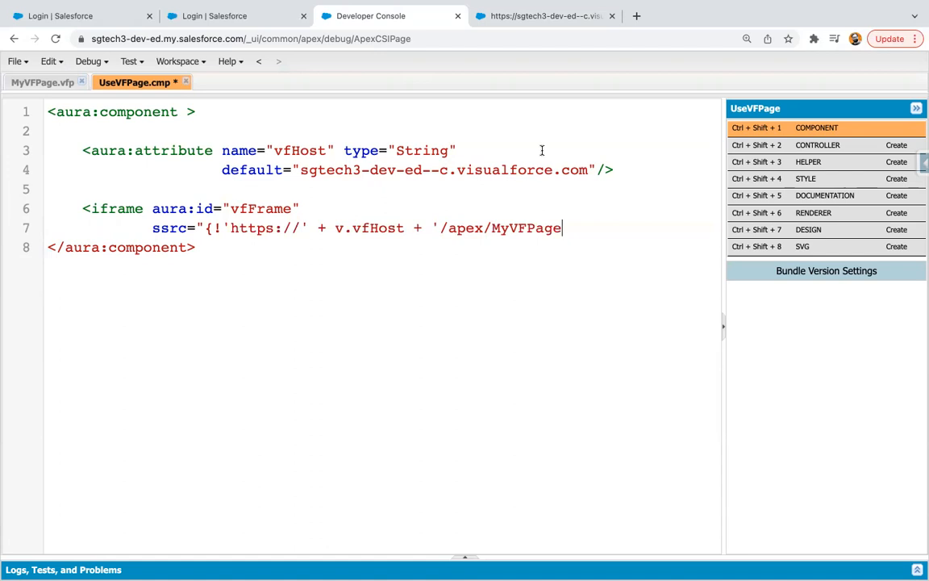
text(})
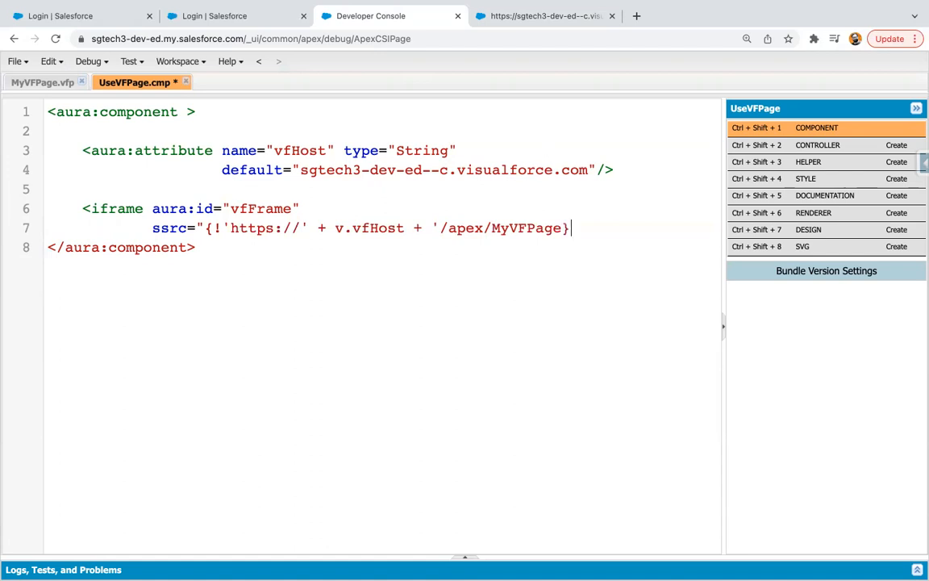
Give the iframe height="500" and width="500" on a new line
text(")
key(enter)
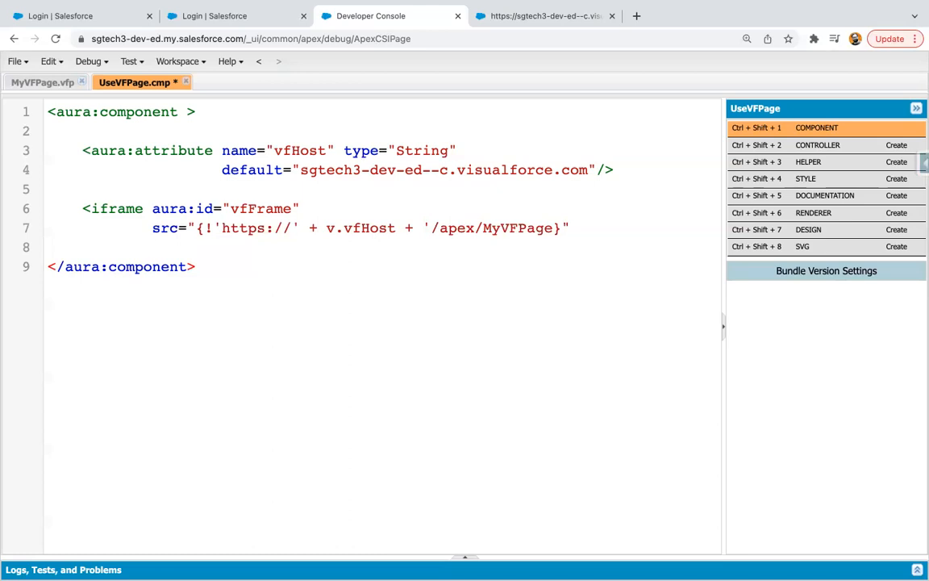
text(height)
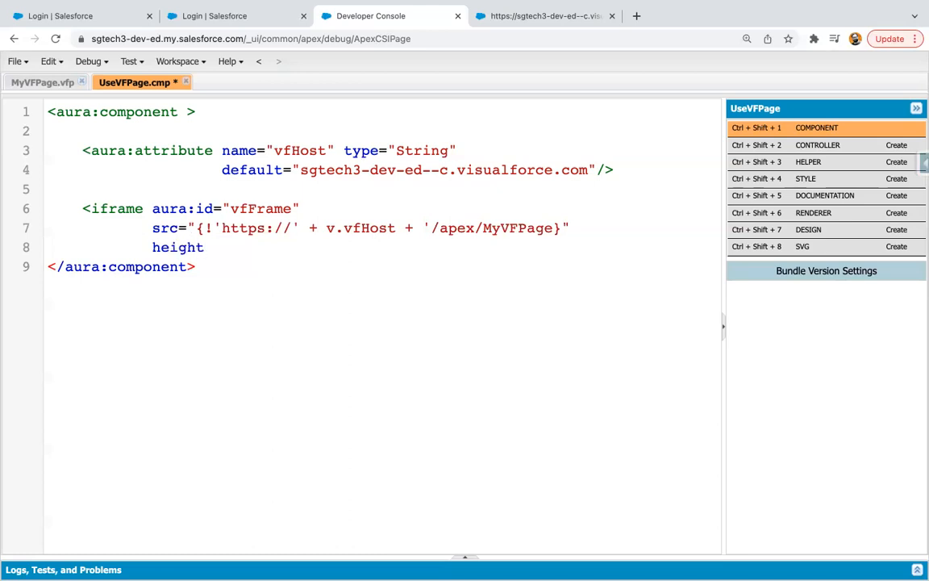
text(="5)
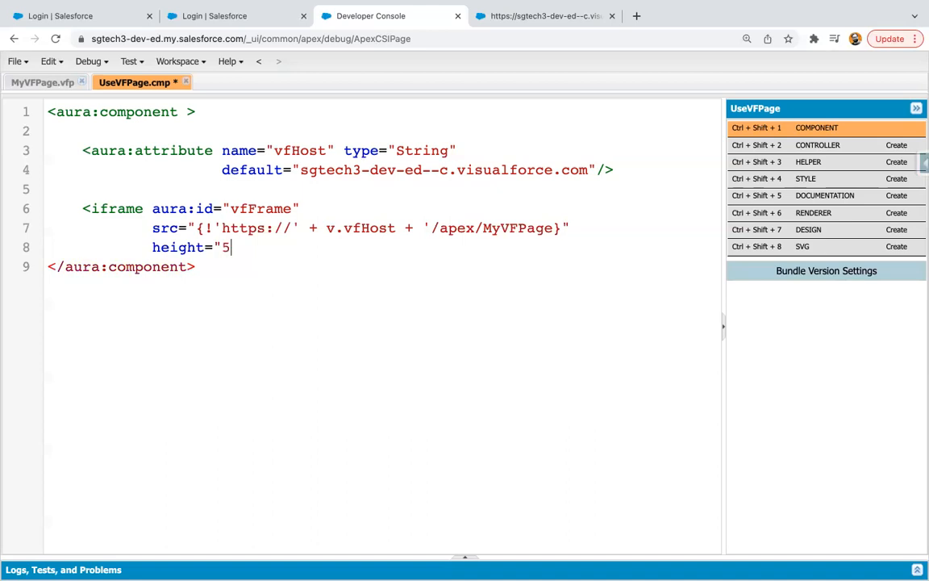
text(00" widt)
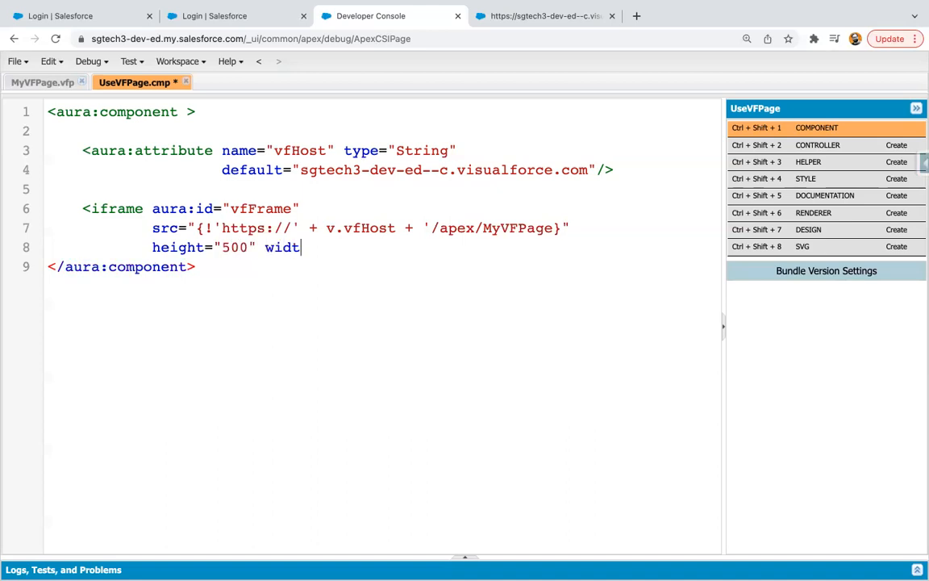
text(h=500)
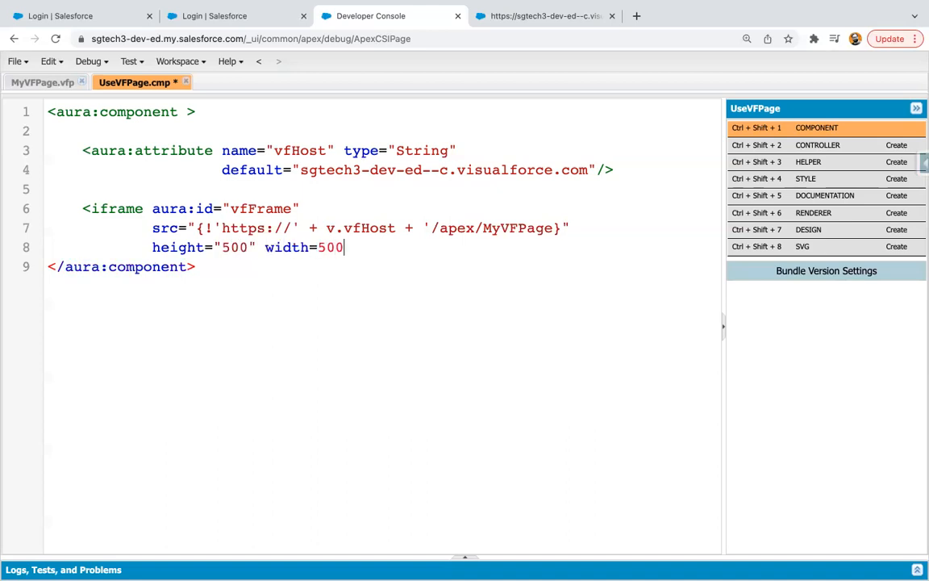
text(")
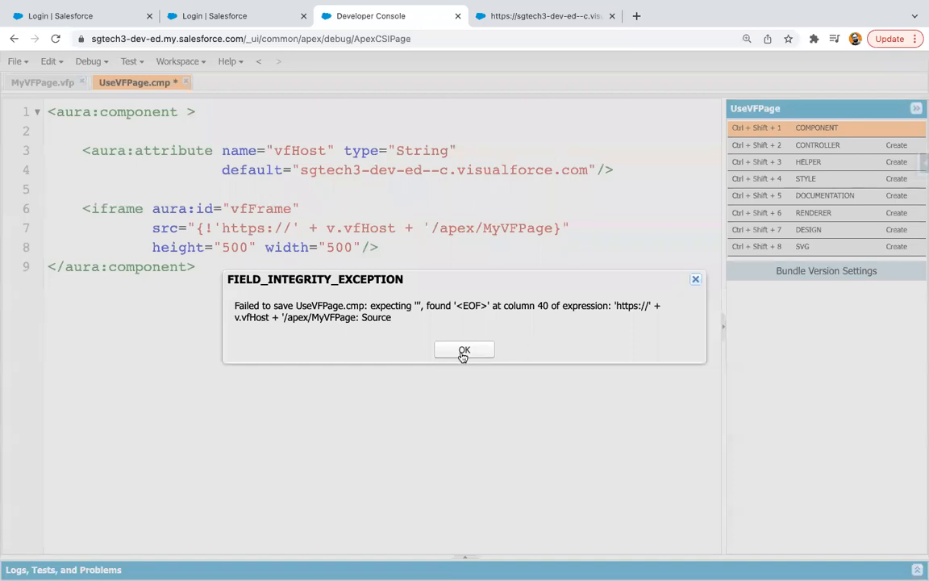
click(465, 348)
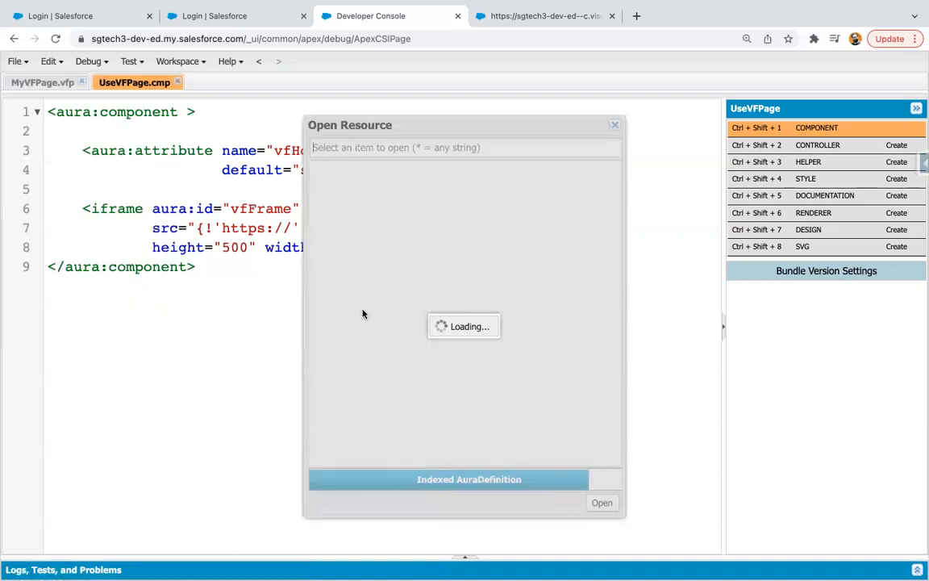
Open DemoApp.app from Open Resource and embed c:UseVFPage in it
text(demo)
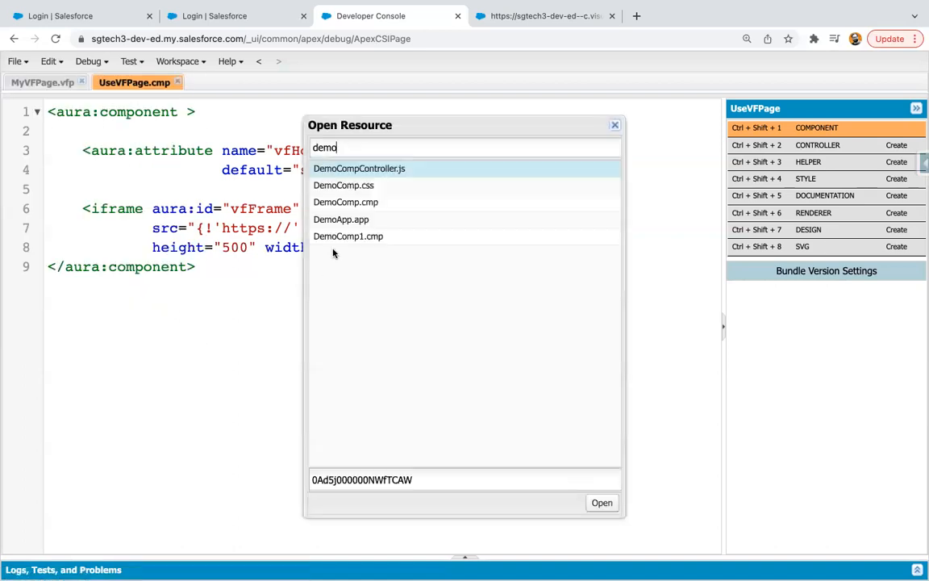
double_click(340, 219)
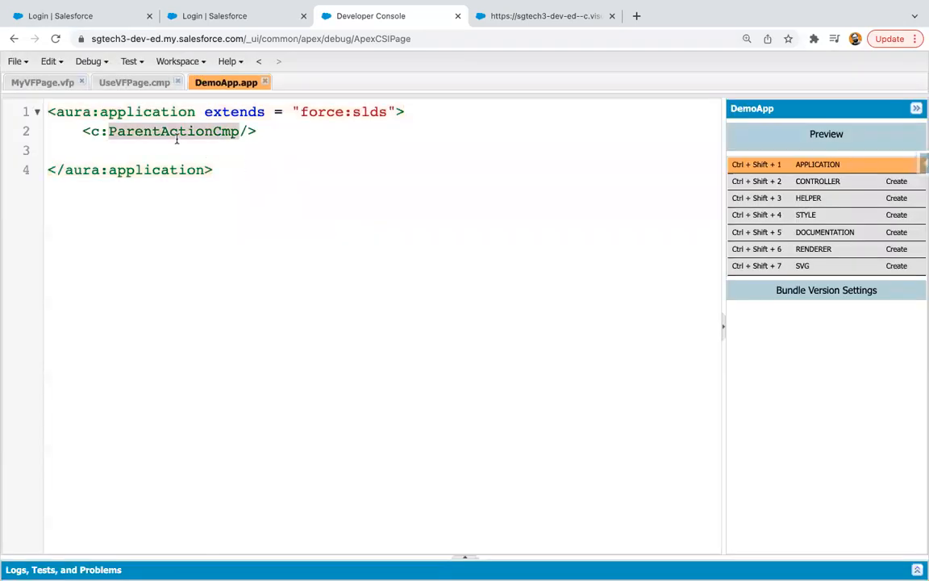
text(UseVF/>)
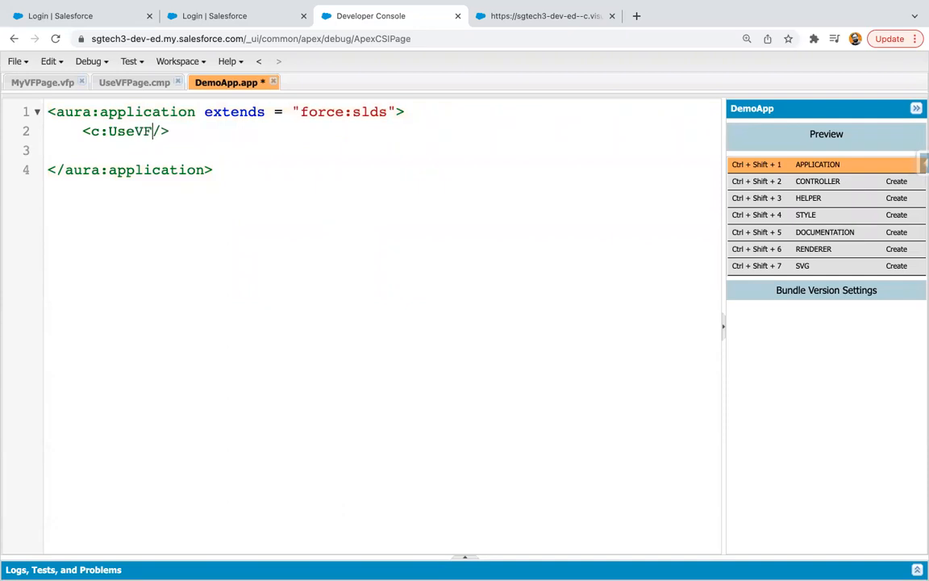
text(Pag)
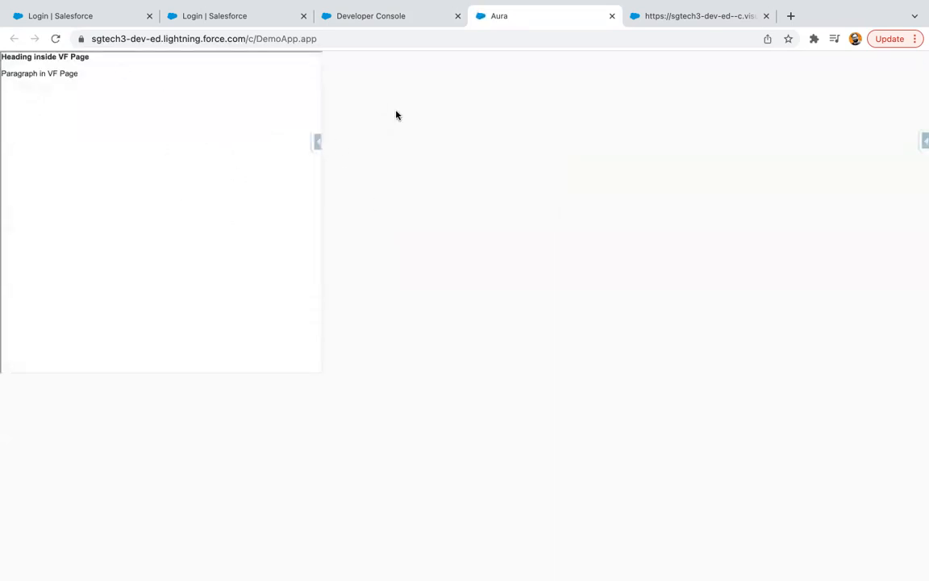
Add an h1 'Aura Component Starts here...' above the iframe in UseVFPage.cmp
click(371, 16)
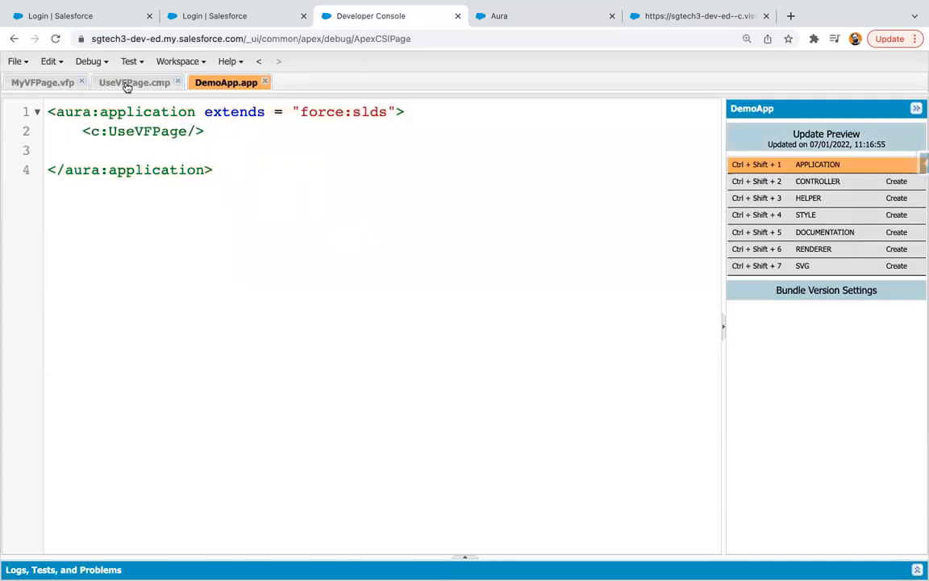
click(133, 81)
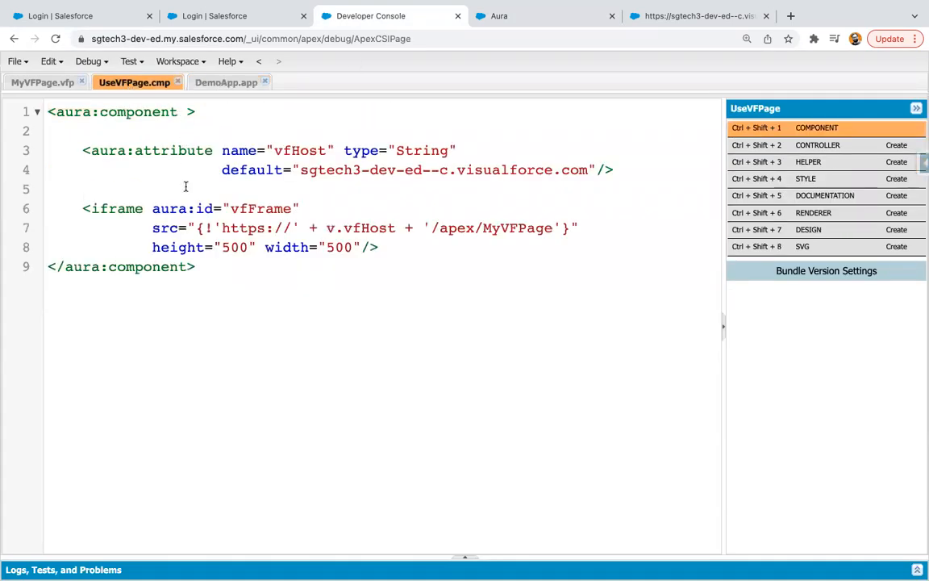
text(<h1>)
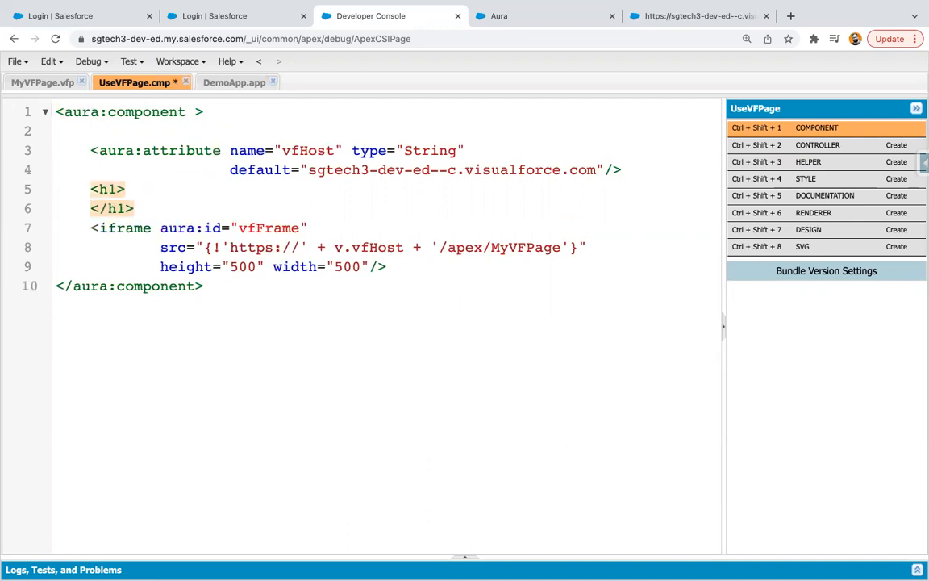
text(A)
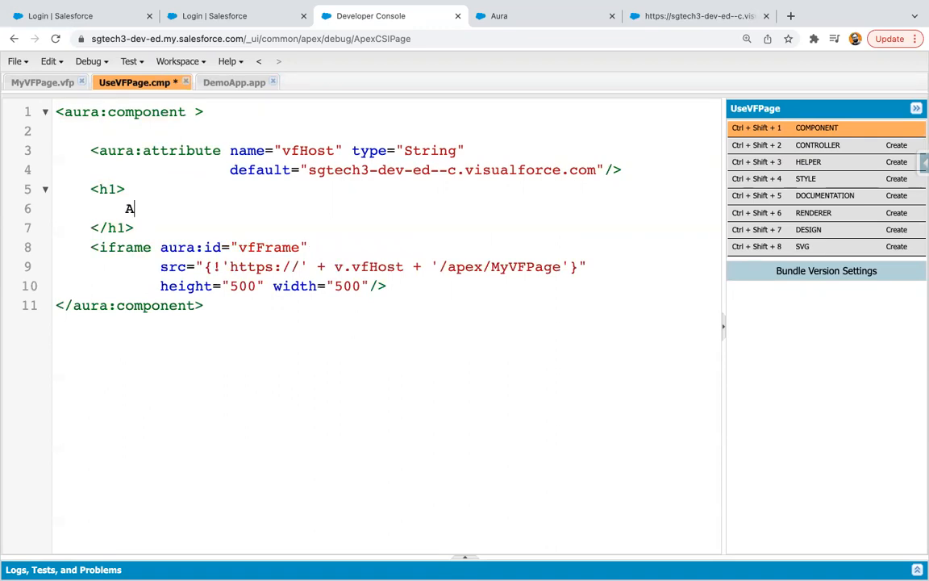
text(ura Component Starts)
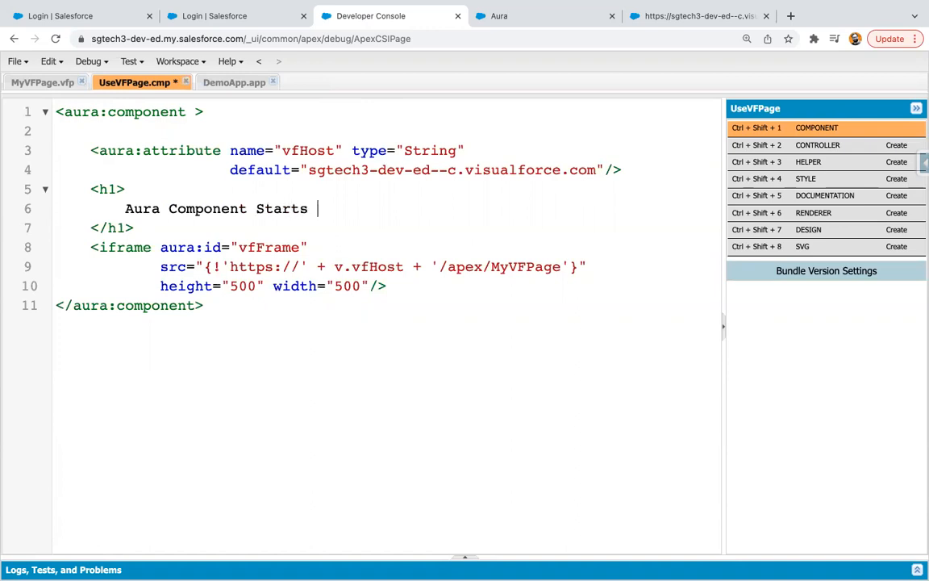
text(here...)
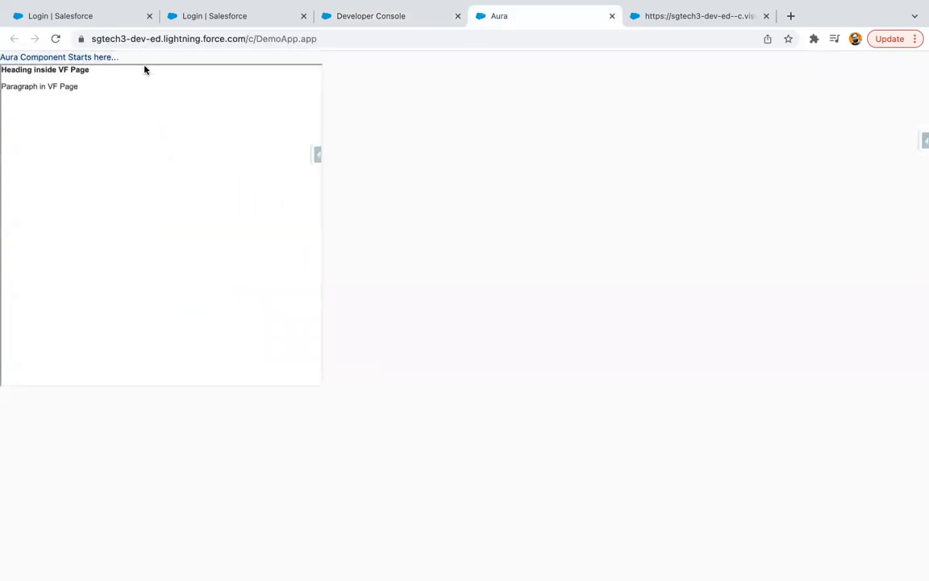
click(371, 16)
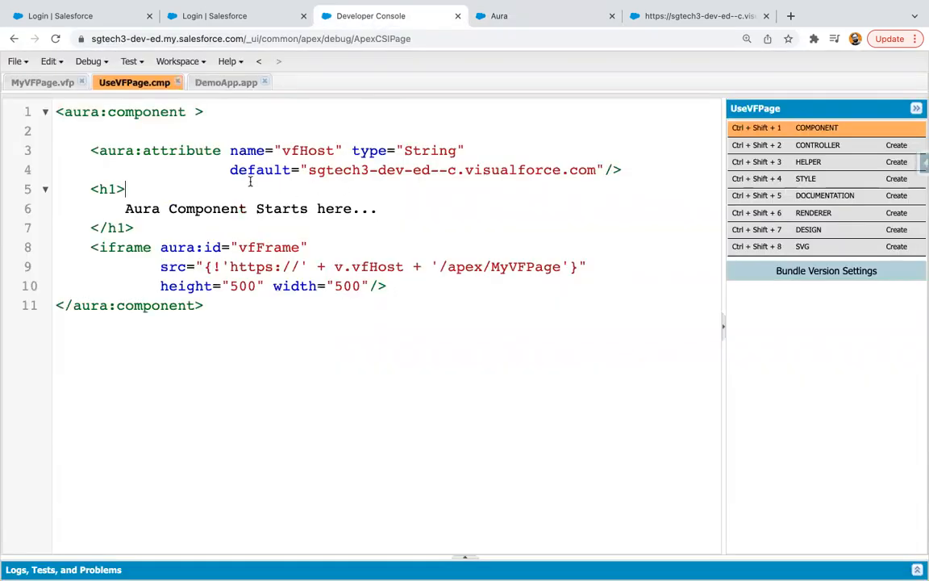